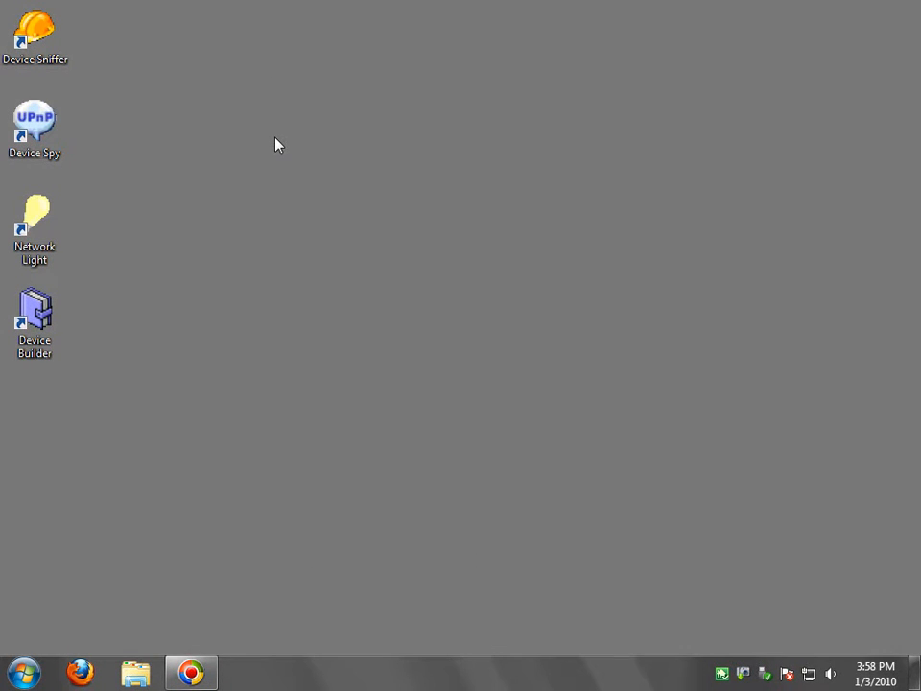
pyautogui.moveTo(183, 329)
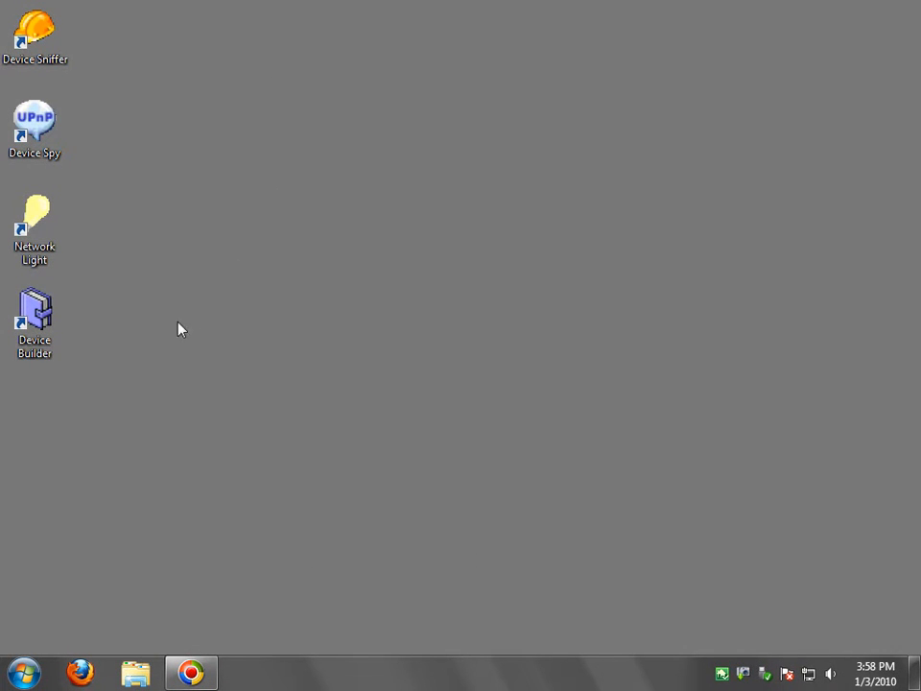
# Step: Launch Device Builder from its desktop shortcut and move its window toward the top of the screen
pyautogui.click(35, 317)
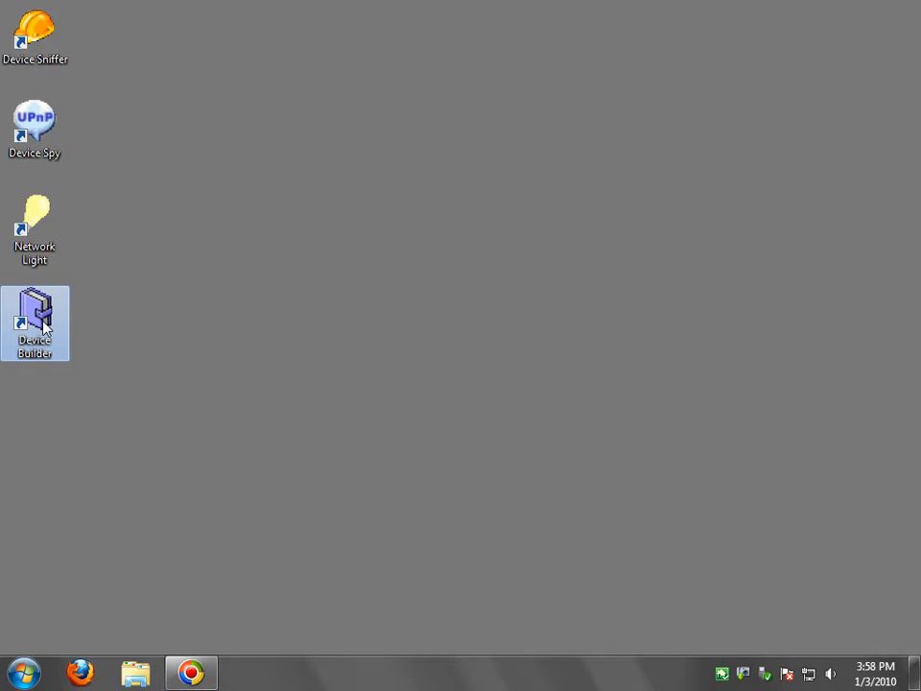
pyautogui.doubleClick(36, 323)
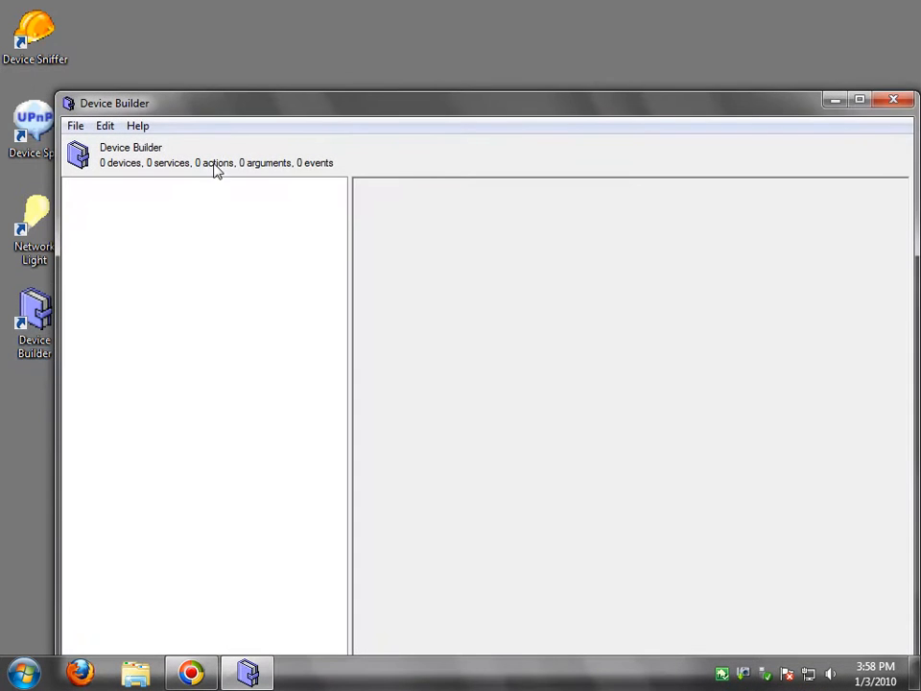
pyautogui.moveTo(113, 103); pyautogui.dragTo(106, 46)
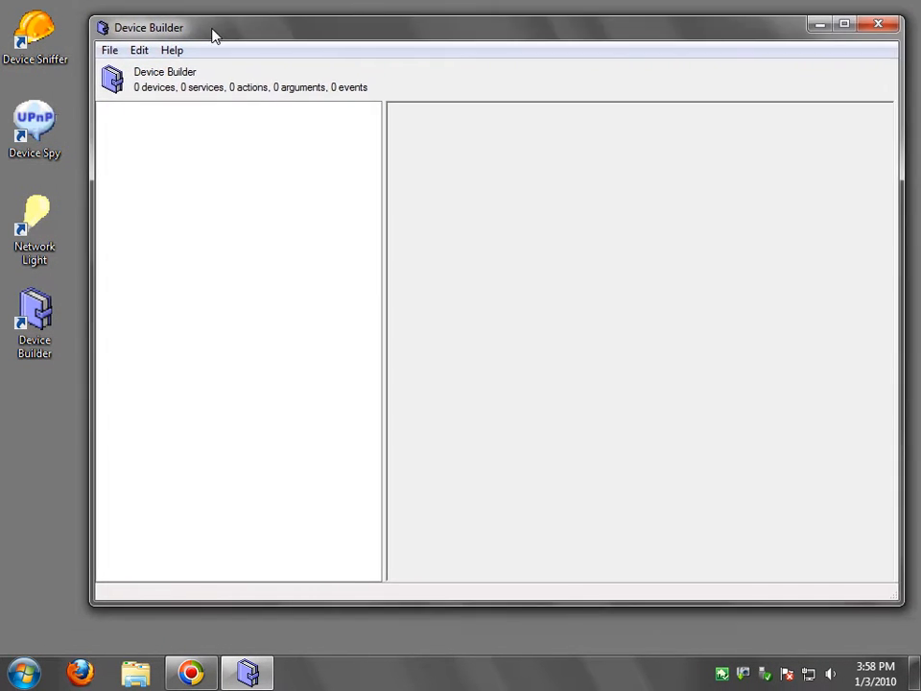
pyautogui.moveTo(293, 243)
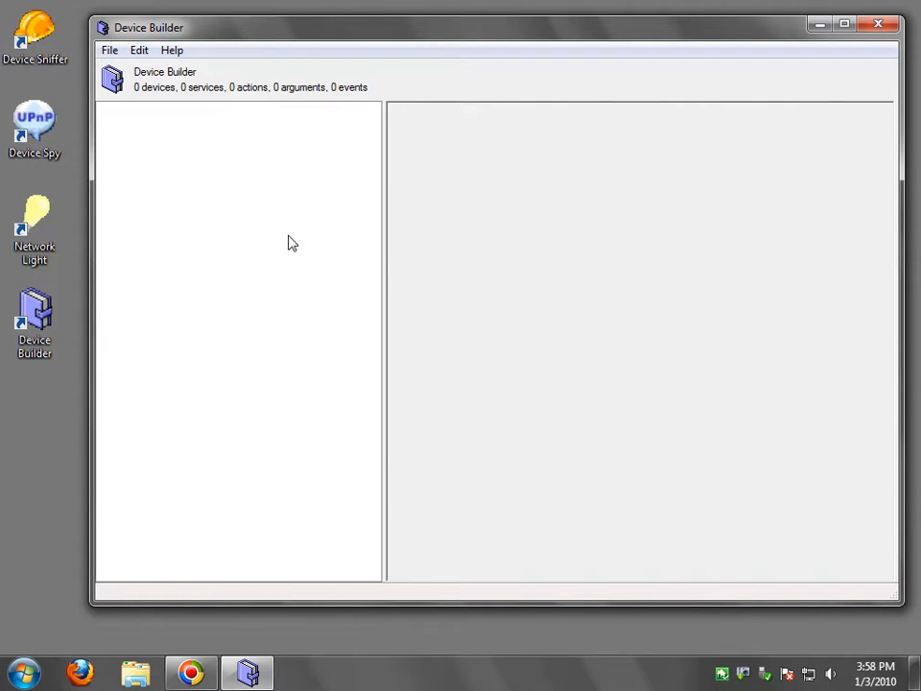
pyautogui.moveTo(159, 228)
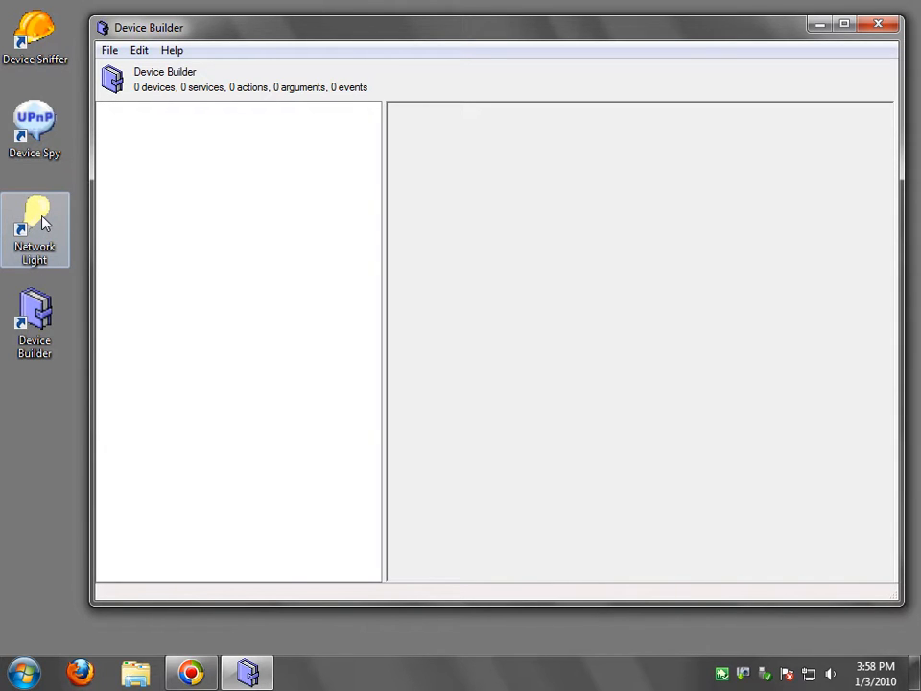
# Step: Start Network Light, move it lower left, and load Network Light (DEVBOX) via Open from Network
pyautogui.doubleClick(34, 231)
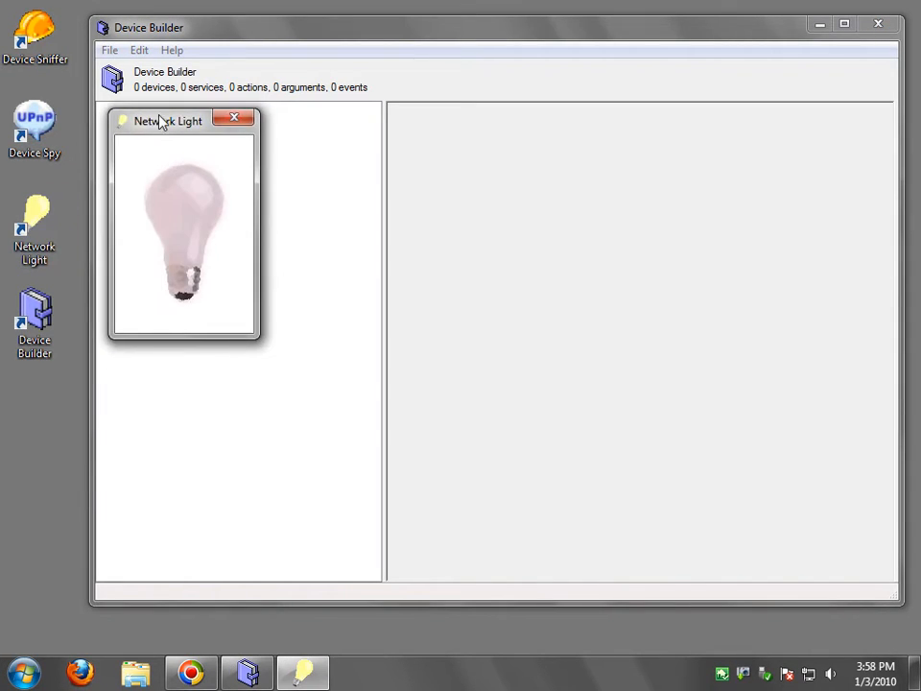
pyautogui.moveTo(168, 120); pyautogui.dragTo(74, 423)
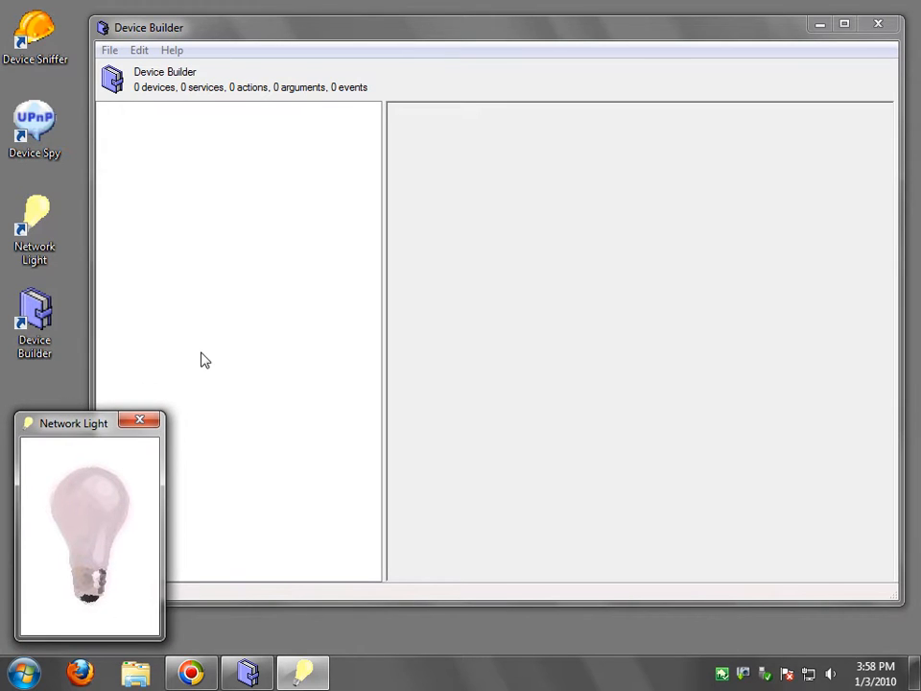
pyautogui.moveTo(133, 498)
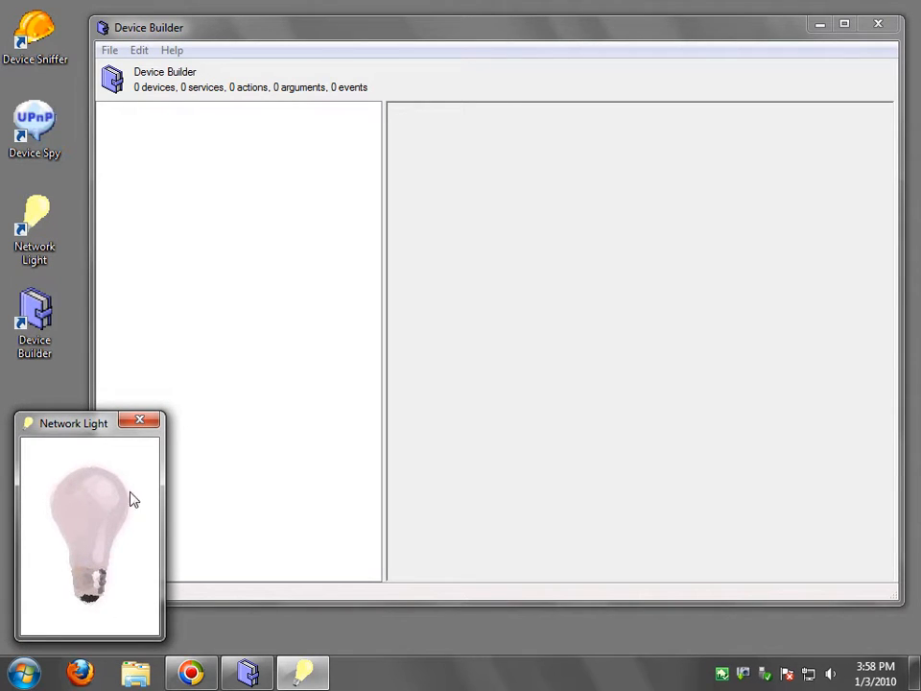
pyautogui.click(109, 50)
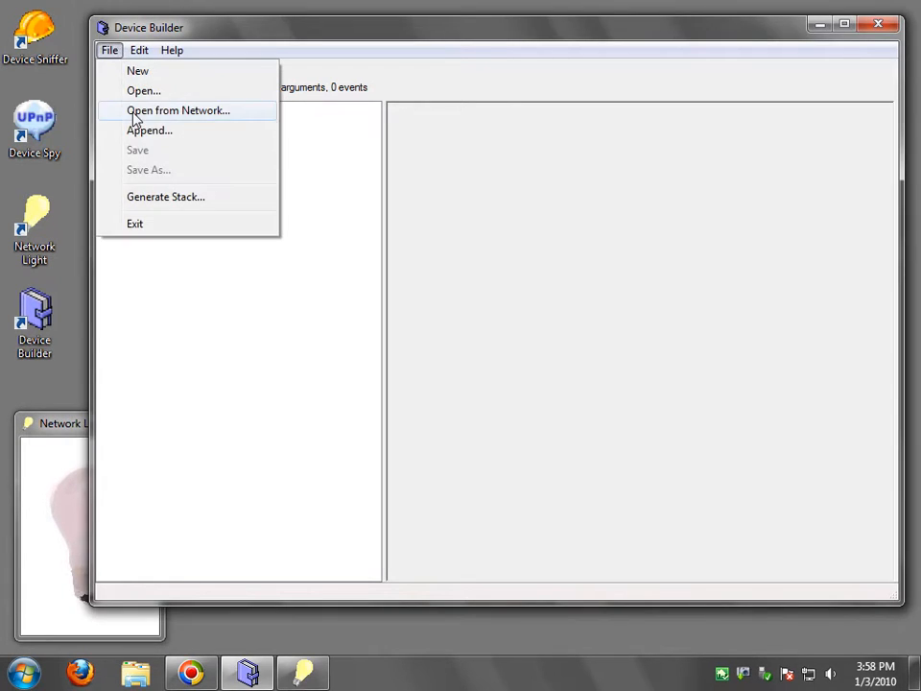
pyautogui.click(178, 109)
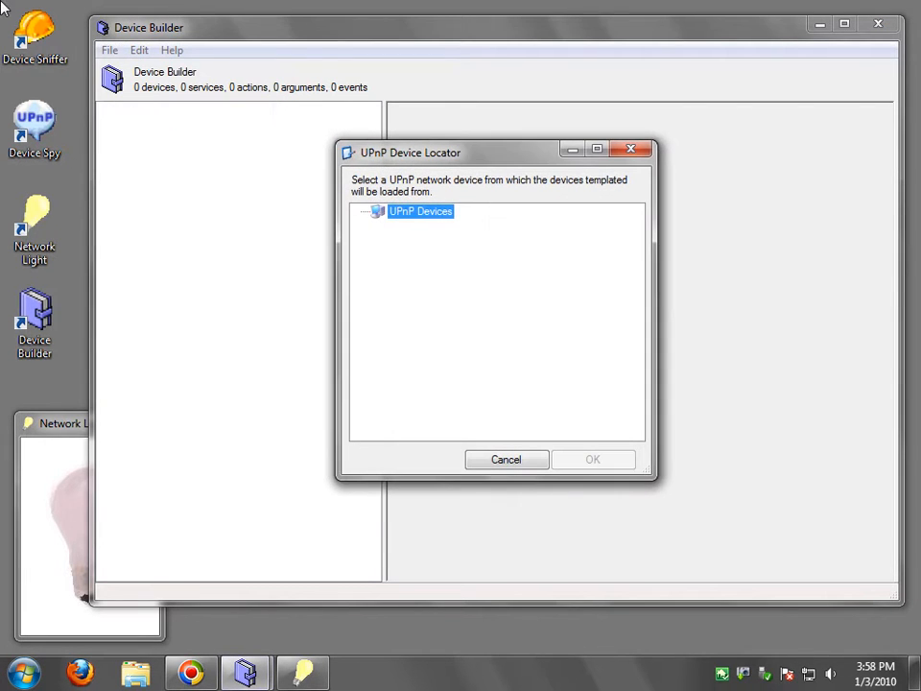
pyautogui.click(458, 255)
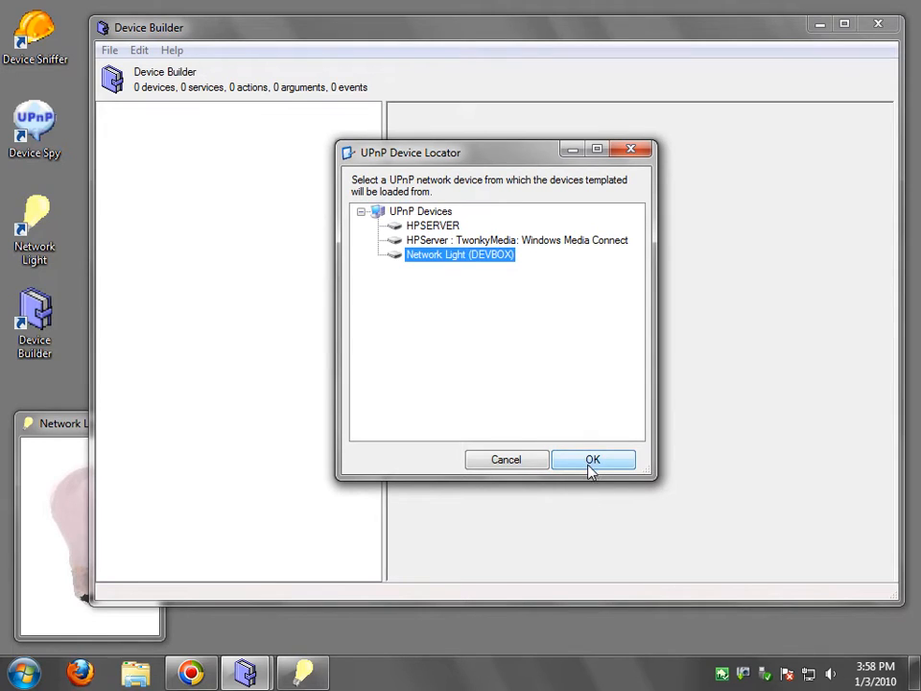
pyautogui.click(592, 458)
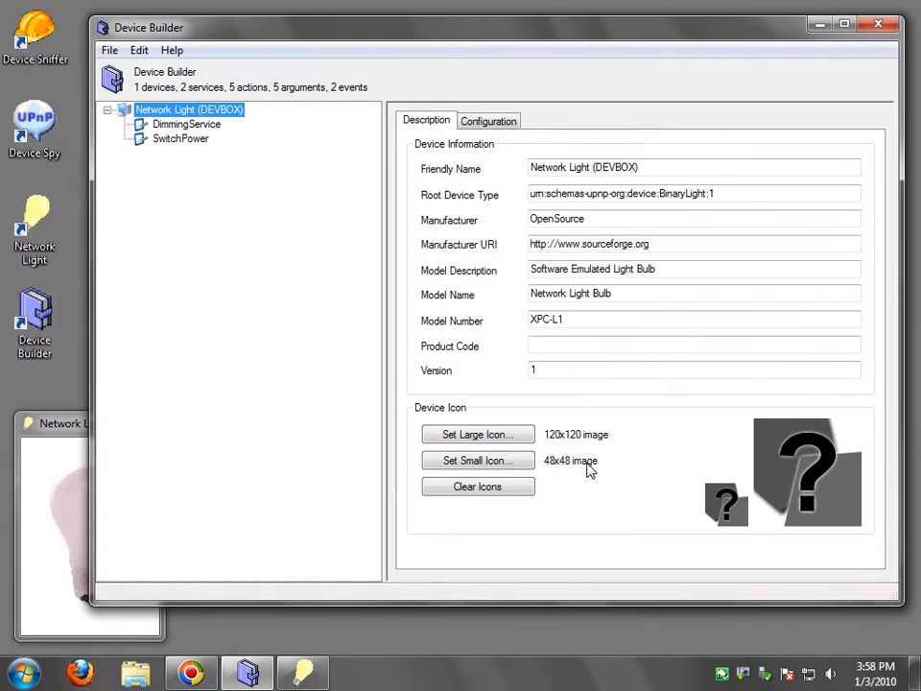
pyautogui.moveTo(303, 465)
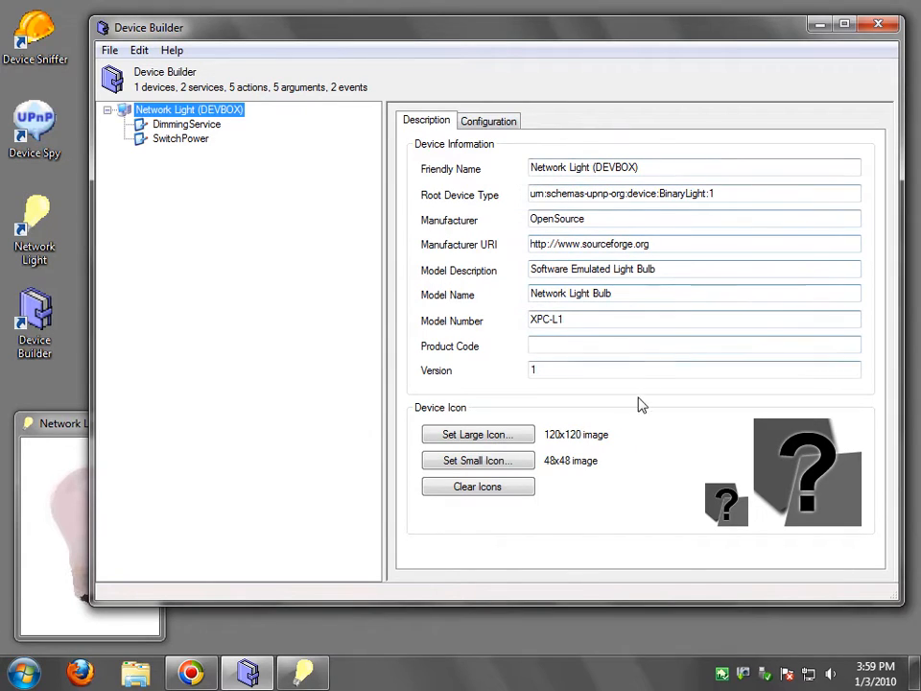
pyautogui.moveTo(507, 199)
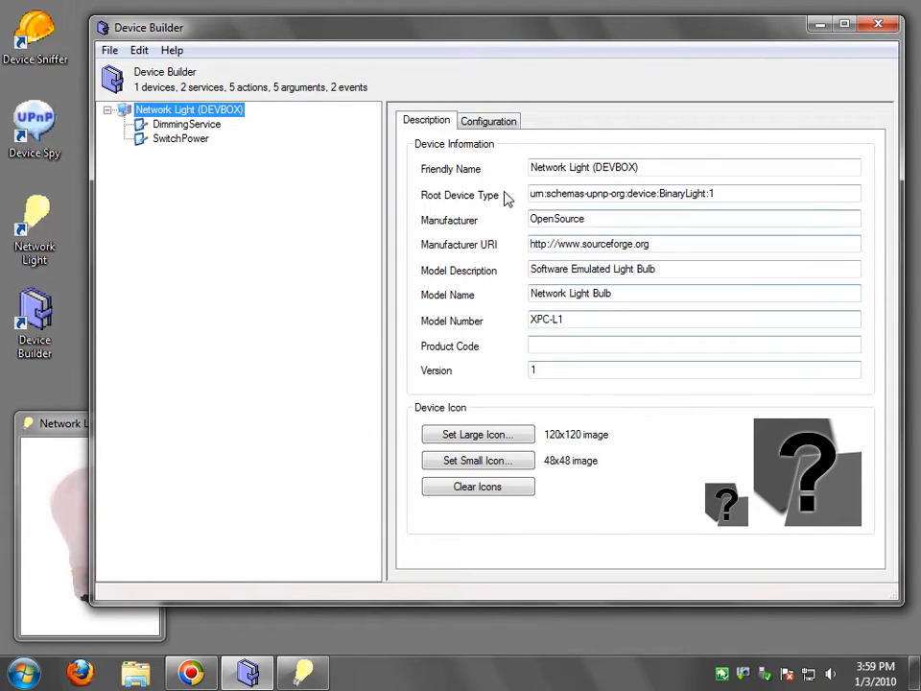
pyautogui.moveTo(96, 532)
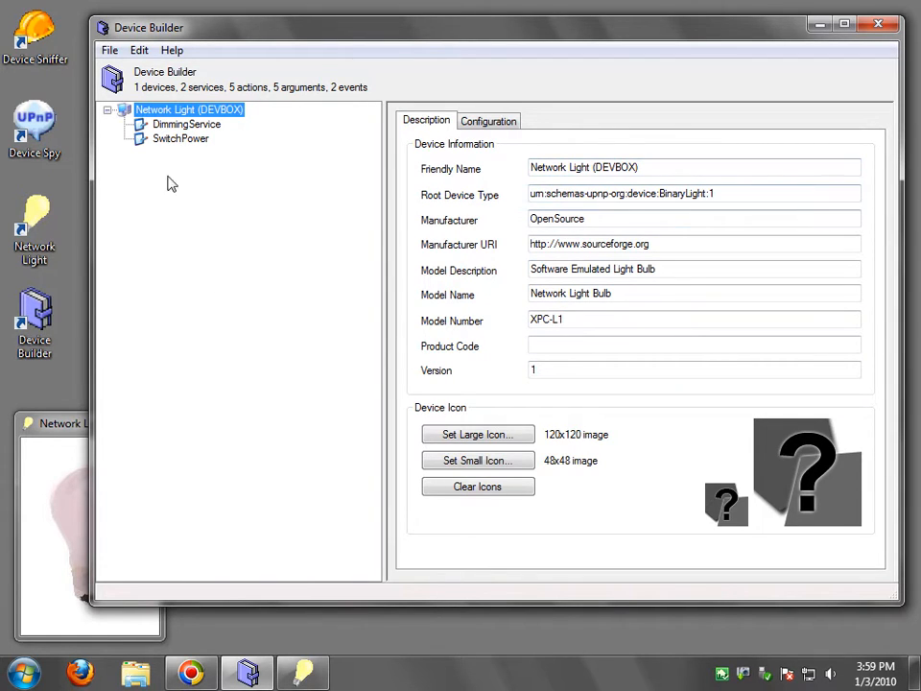
pyautogui.click(186, 124)
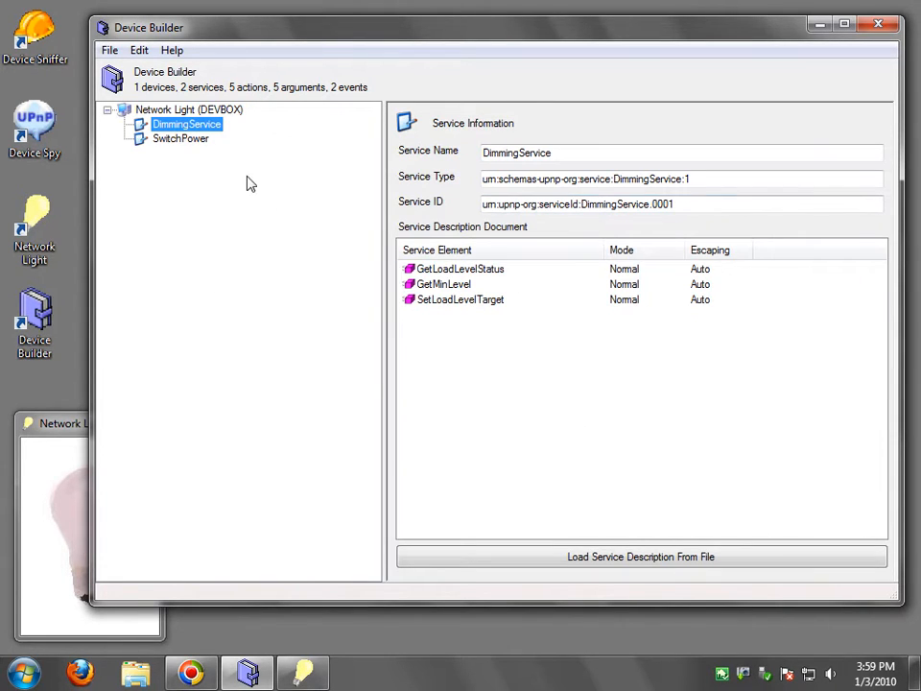
pyautogui.click(181, 139)
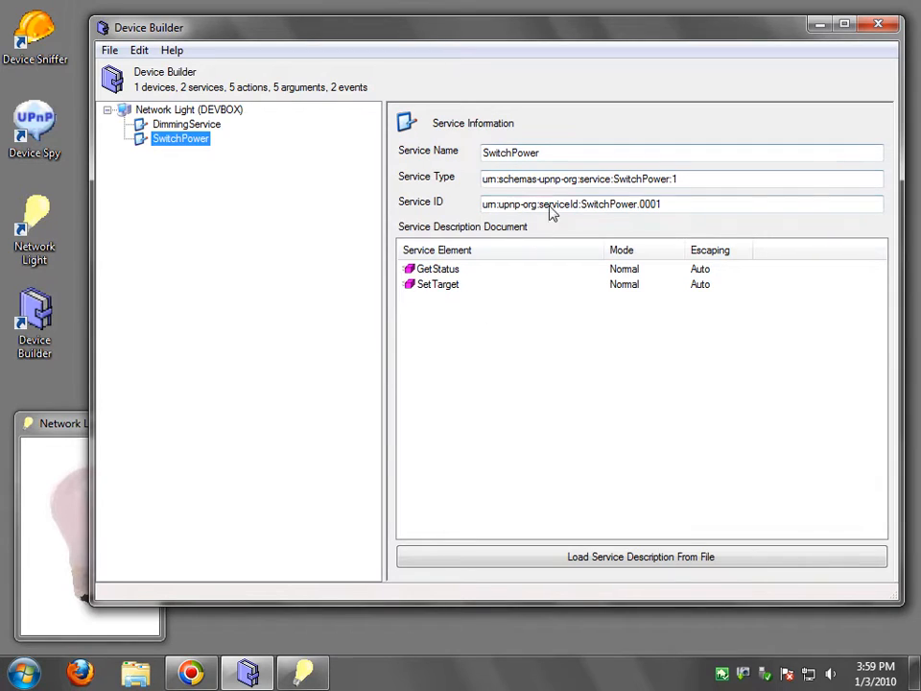
pyautogui.moveTo(165, 160)
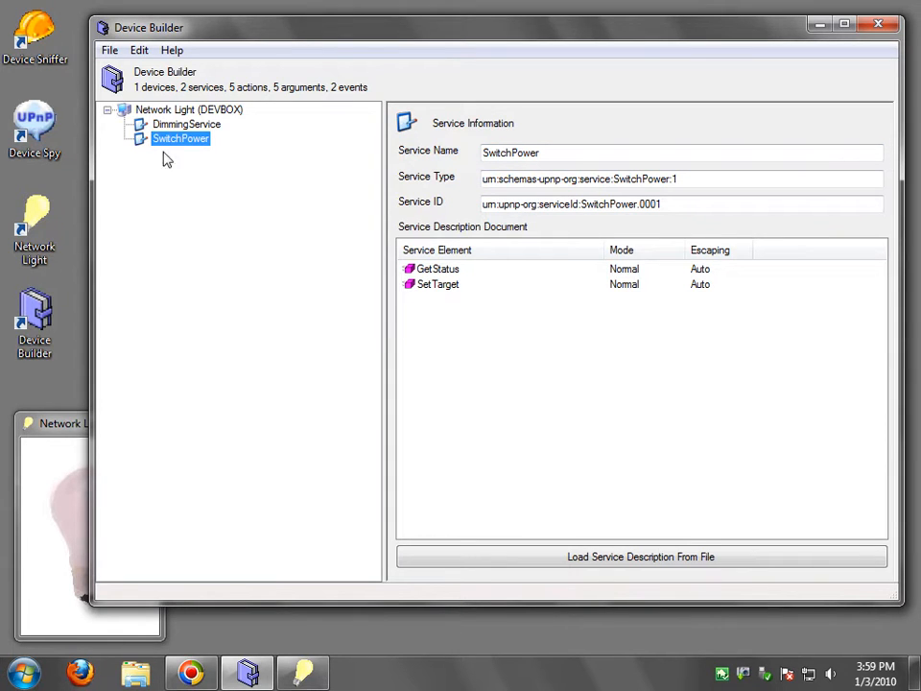
pyautogui.click(188, 108)
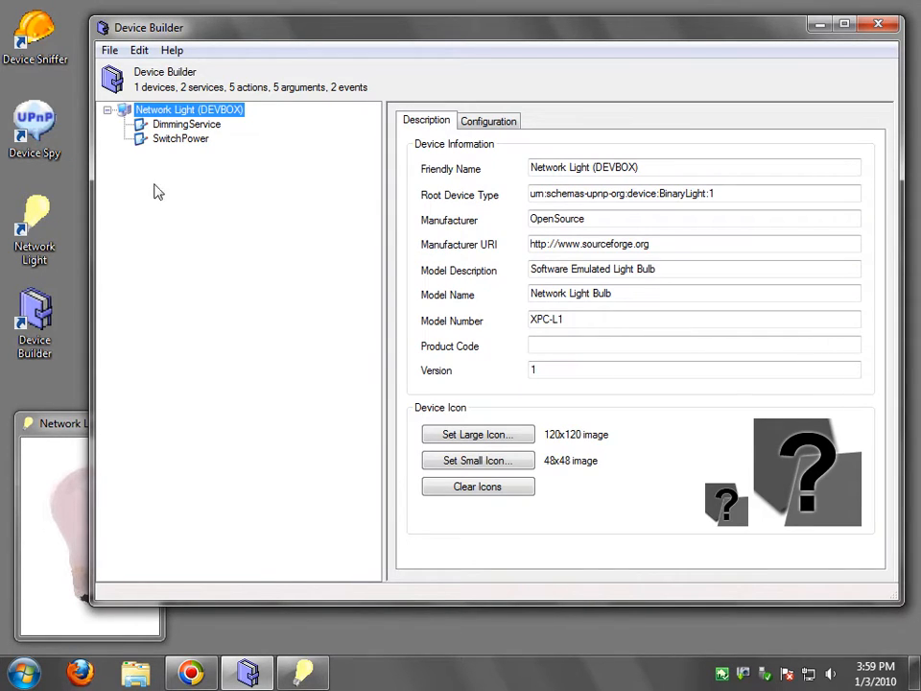
pyautogui.click(109, 50)
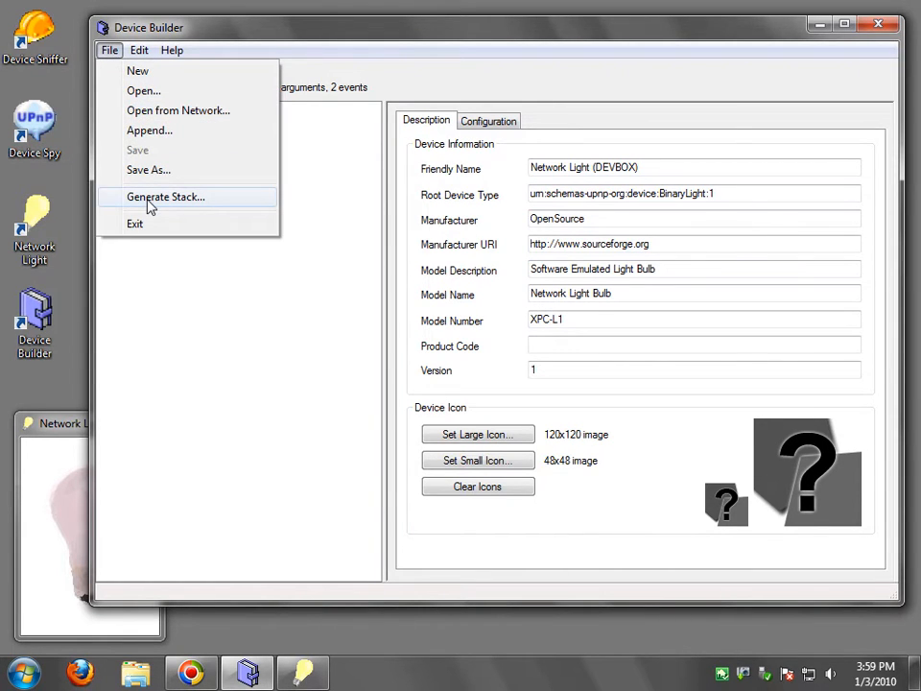
# Step: Open the Generate Stack settings, close Network Light, and create a desktop folder named Stack
pyautogui.click(165, 197)
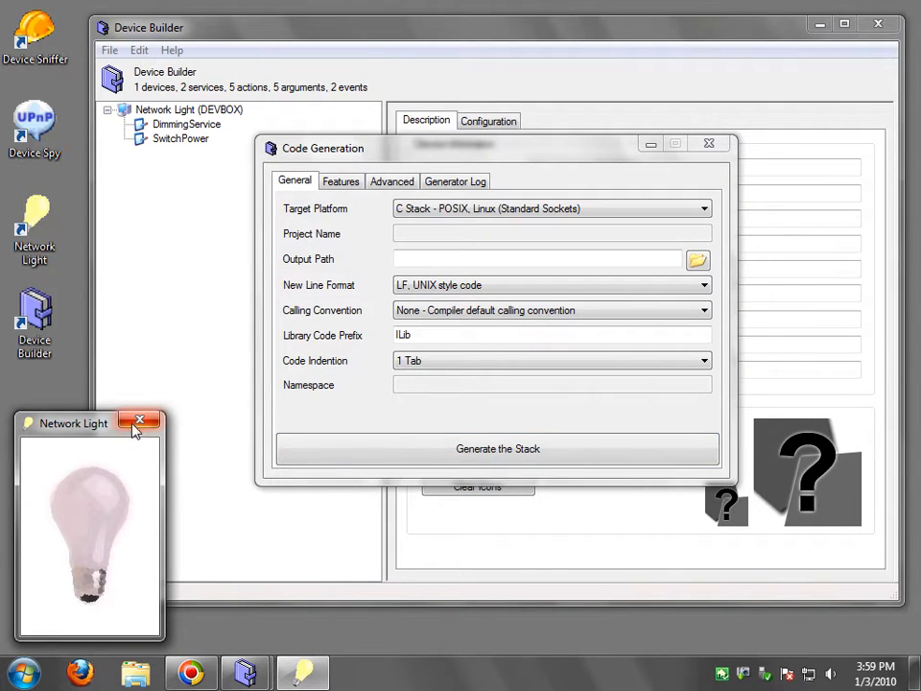
pyautogui.click(140, 421)
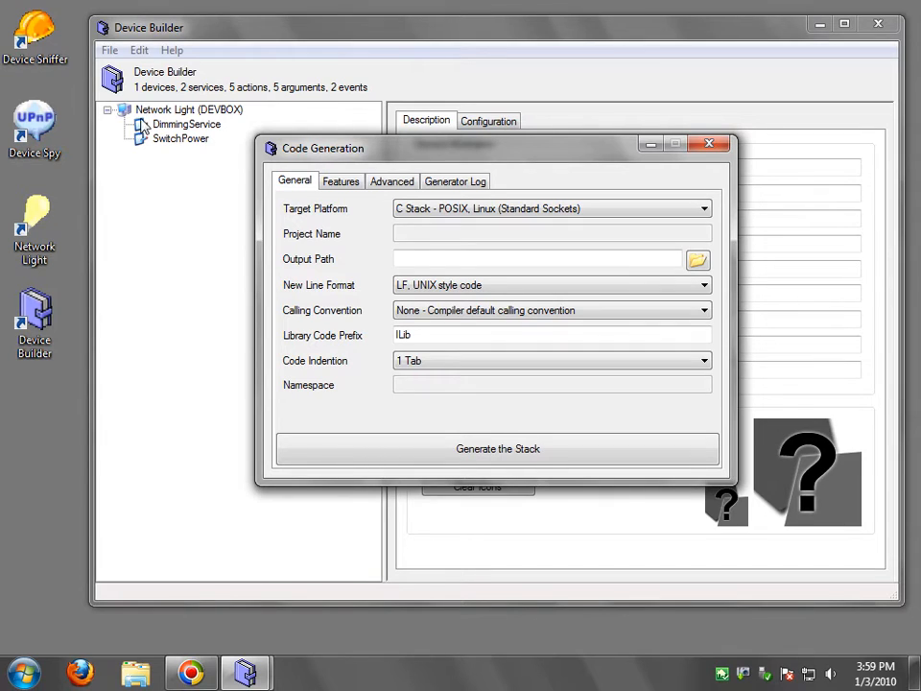
pyautogui.moveTo(290, 203)
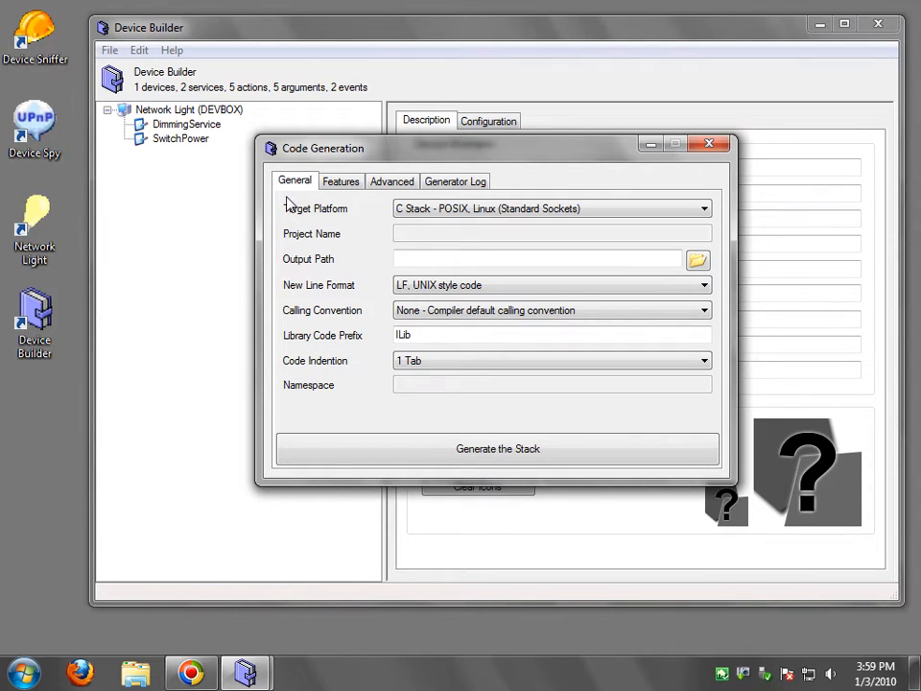
pyautogui.moveTo(34, 442)
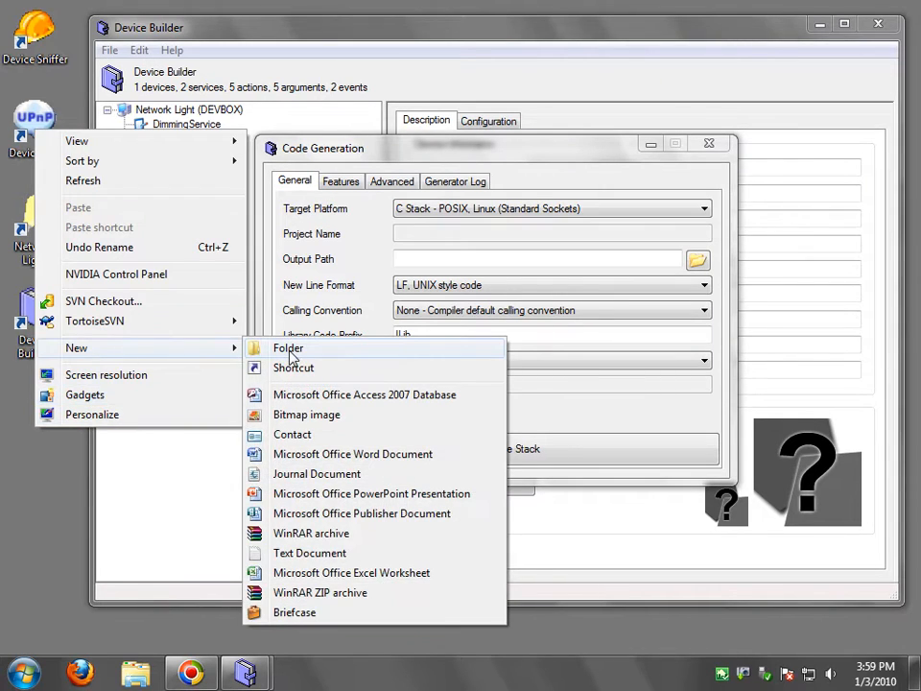
pyautogui.click(288, 348)
pyautogui.write('Stack')
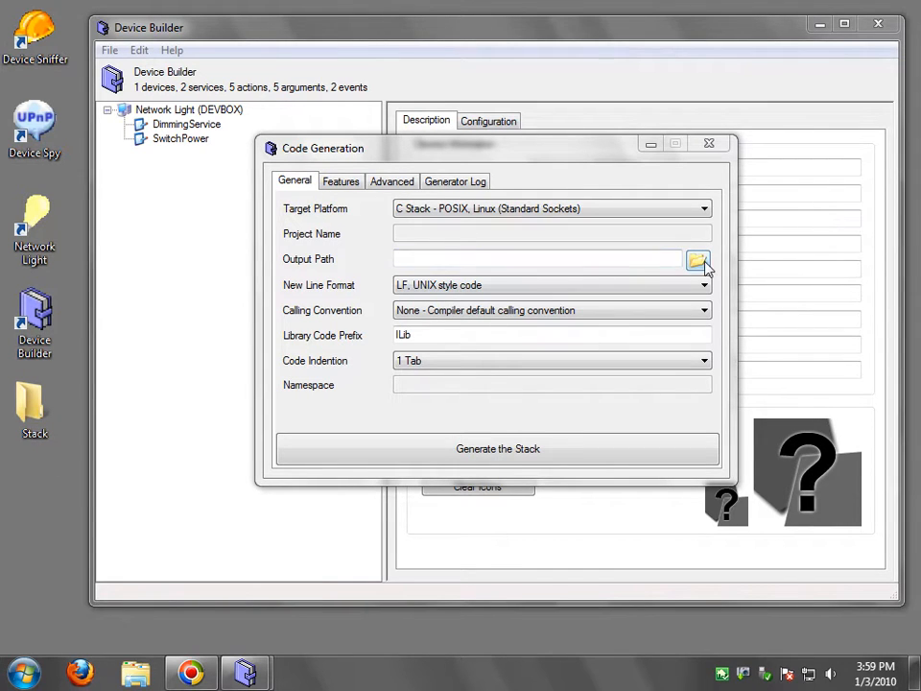
pyautogui.moveTo(699, 261)
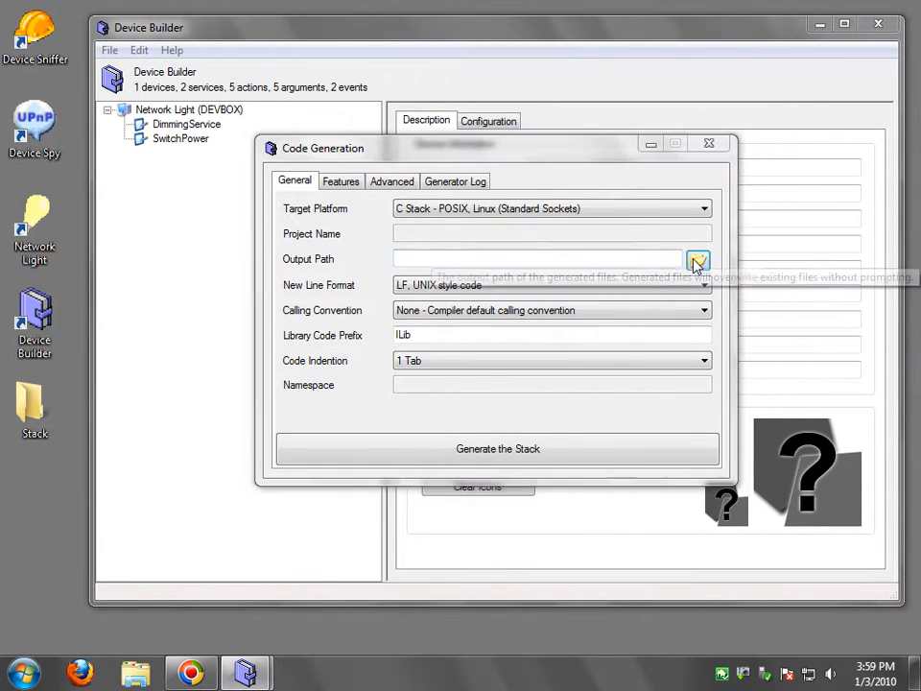
# Step: Output to the desktop Stack folder and target C Stack - Windows 98,NT,XP (WinSock2)
pyautogui.click(698, 260)
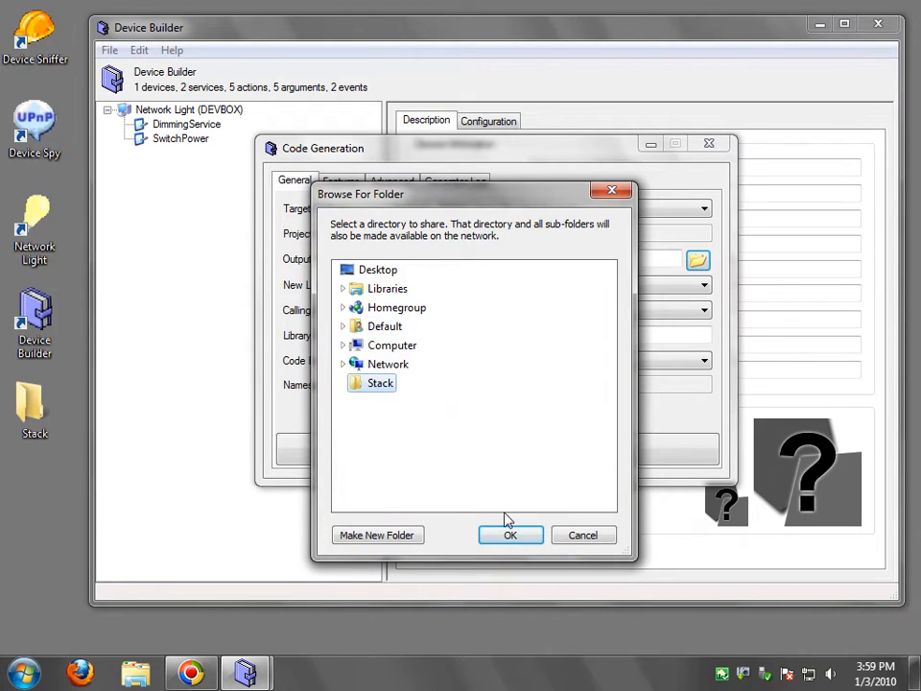
pyautogui.click(509, 534)
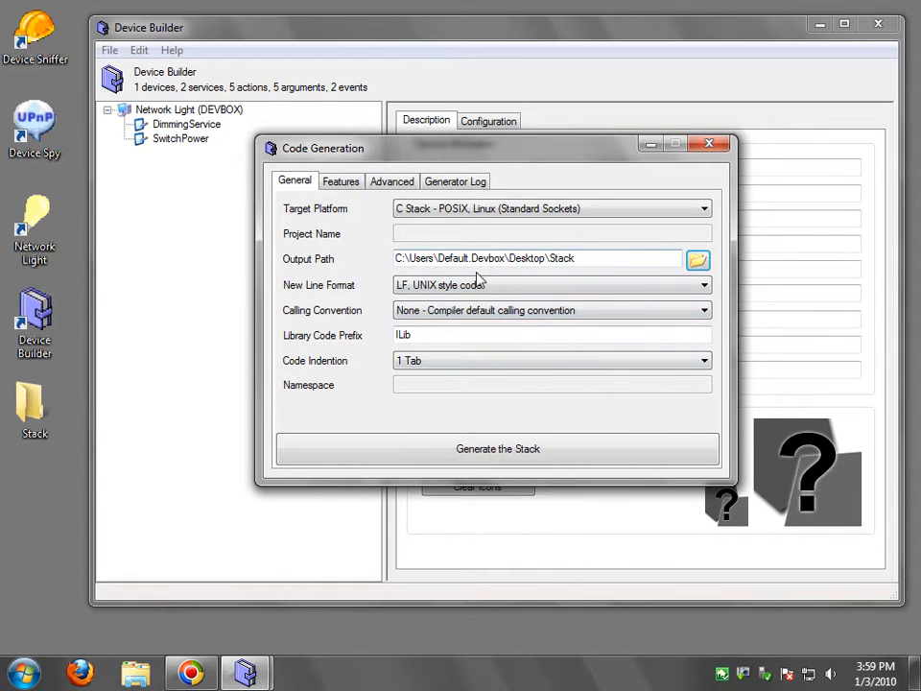
pyautogui.click(552, 285)
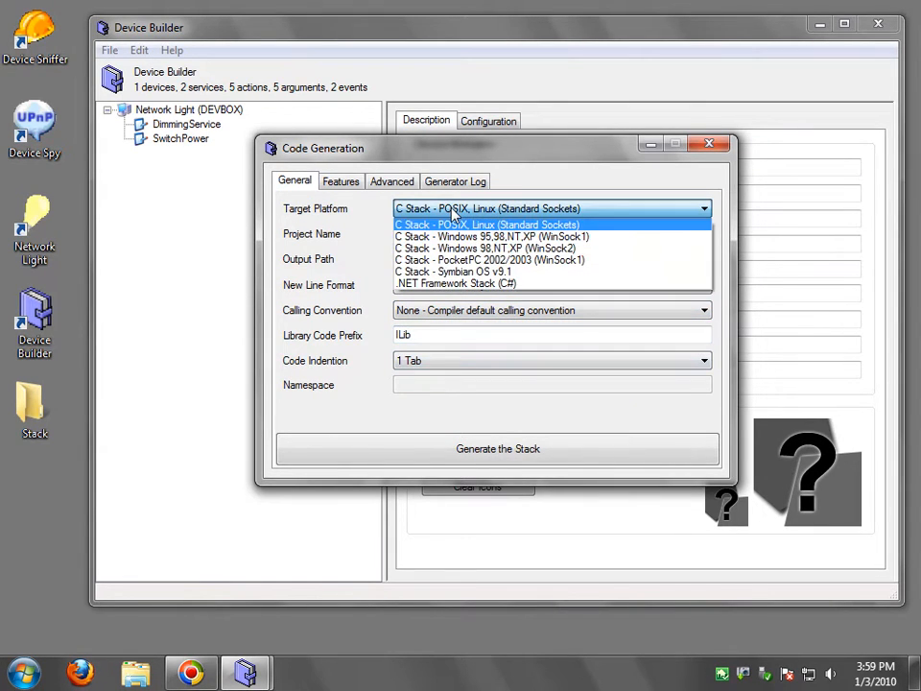
pyautogui.moveTo(460, 230)
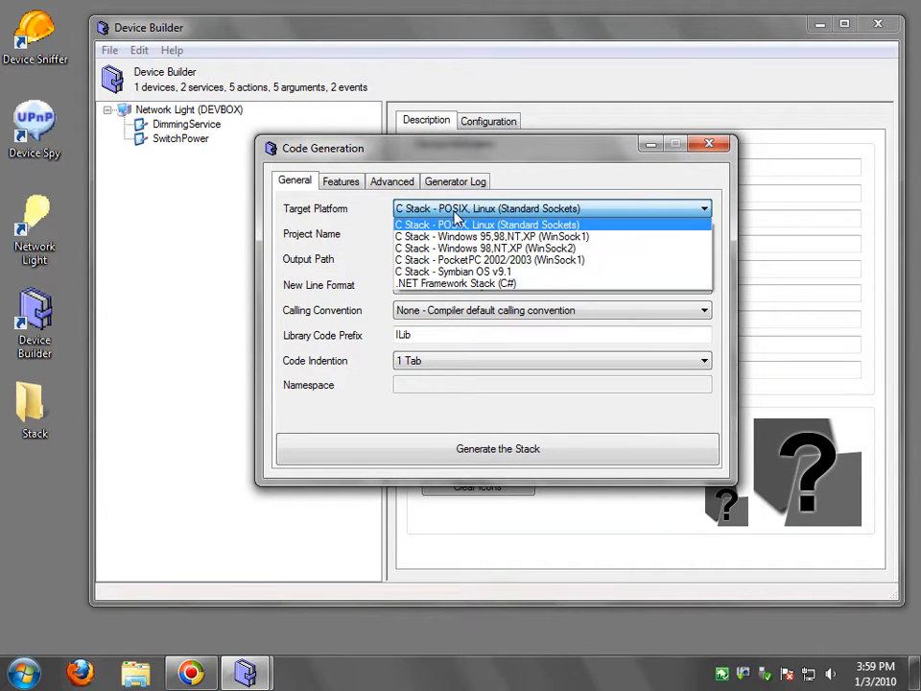
pyautogui.moveTo(452, 271)
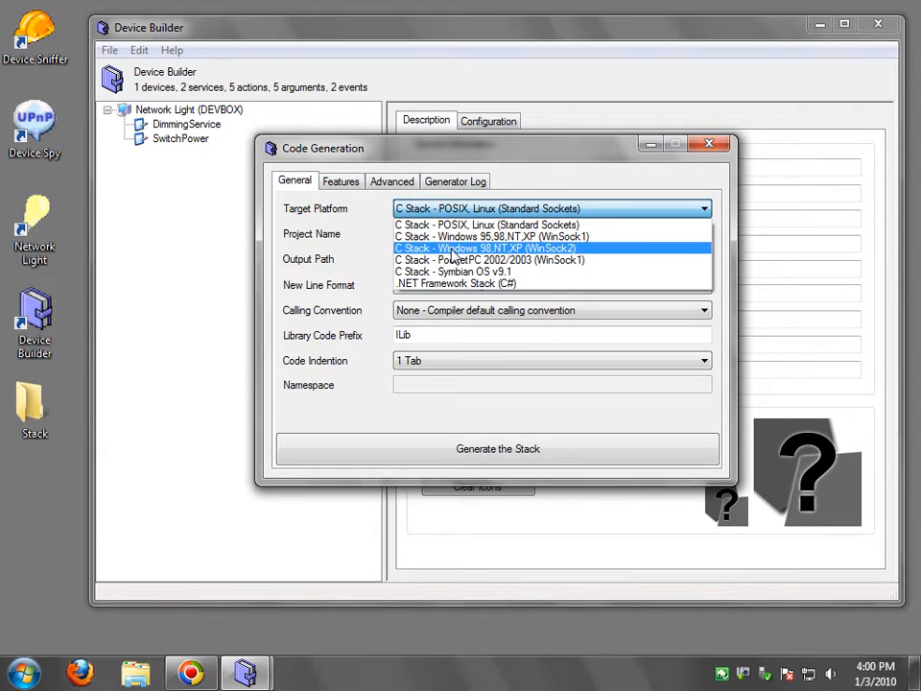
pyautogui.moveTo(488, 251)
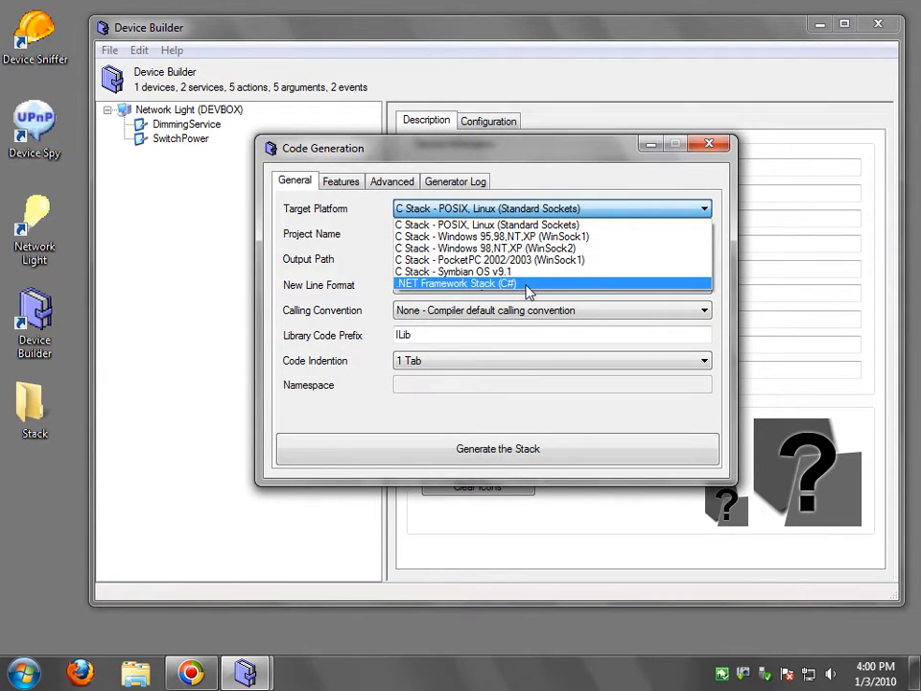
pyautogui.moveTo(526, 261)
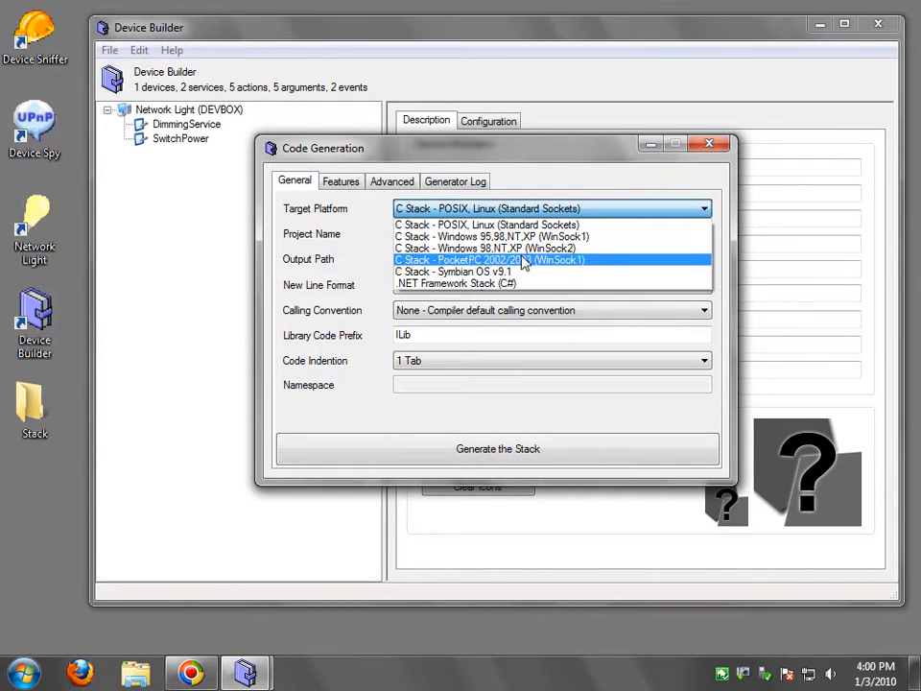
pyautogui.moveTo(485, 247)
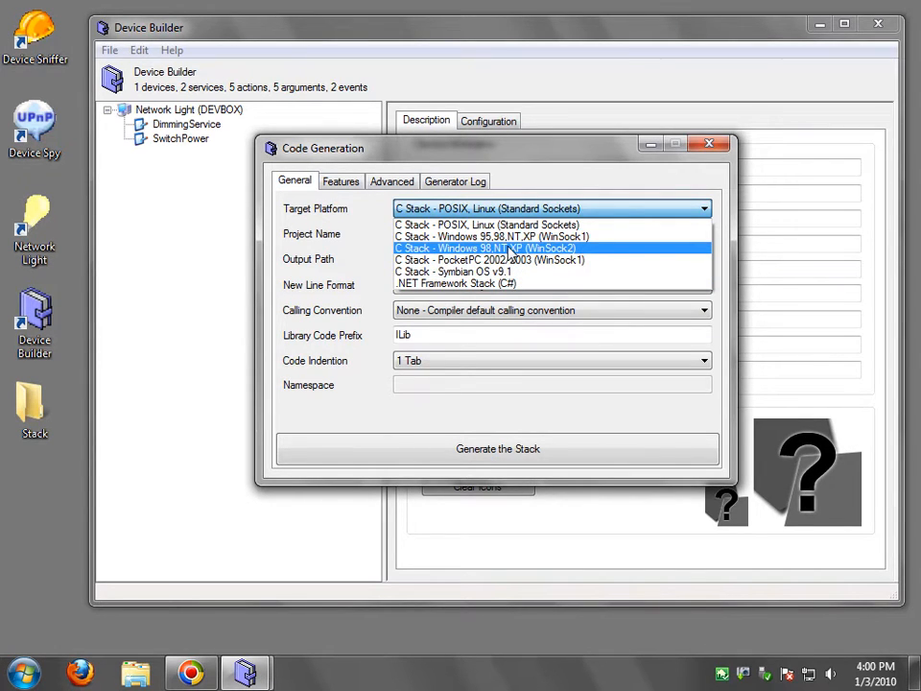
pyautogui.click(484, 247)
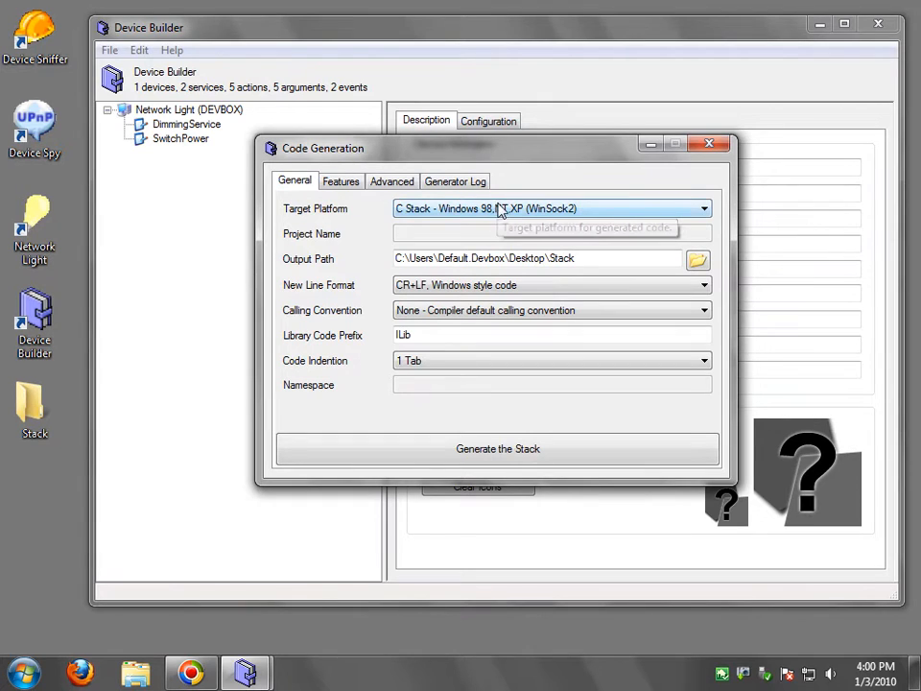
# Step: Review the Features and Generator Log tabs, then return to the general generation settings
pyautogui.click(340, 182)
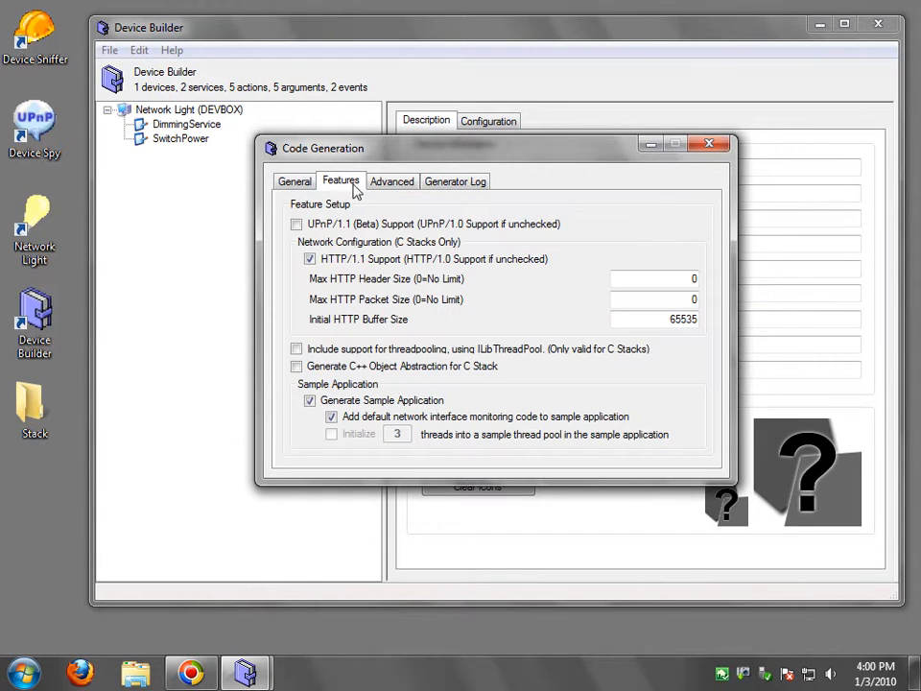
pyautogui.click(455, 180)
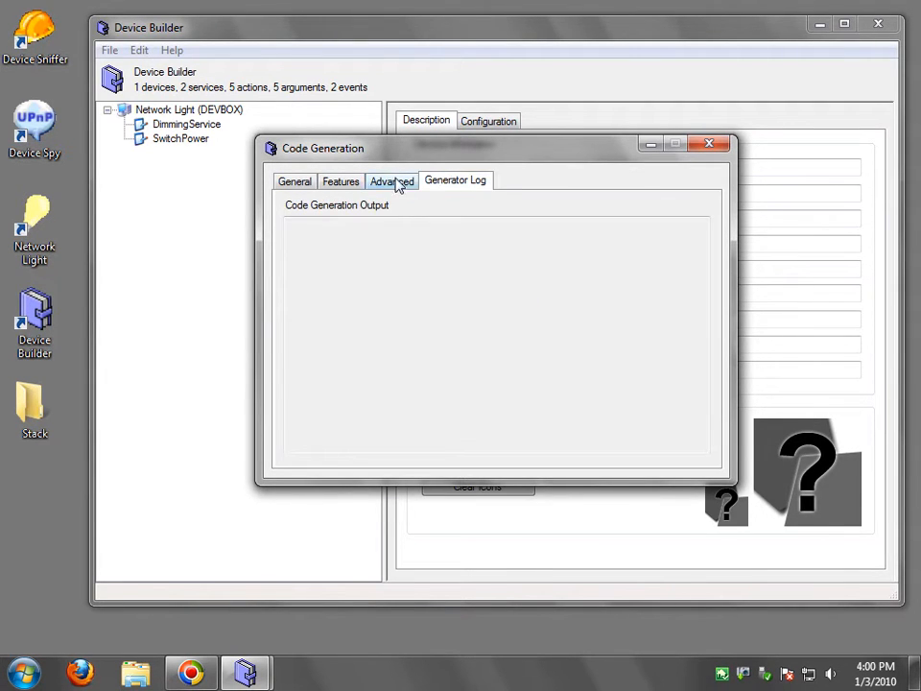
pyautogui.click(295, 181)
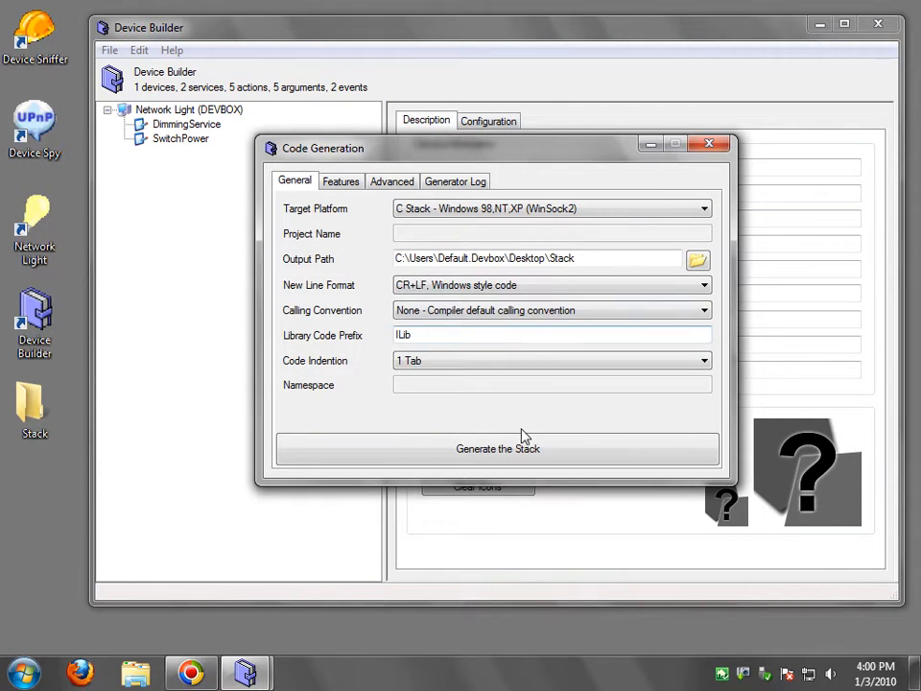
pyautogui.moveTo(392, 302)
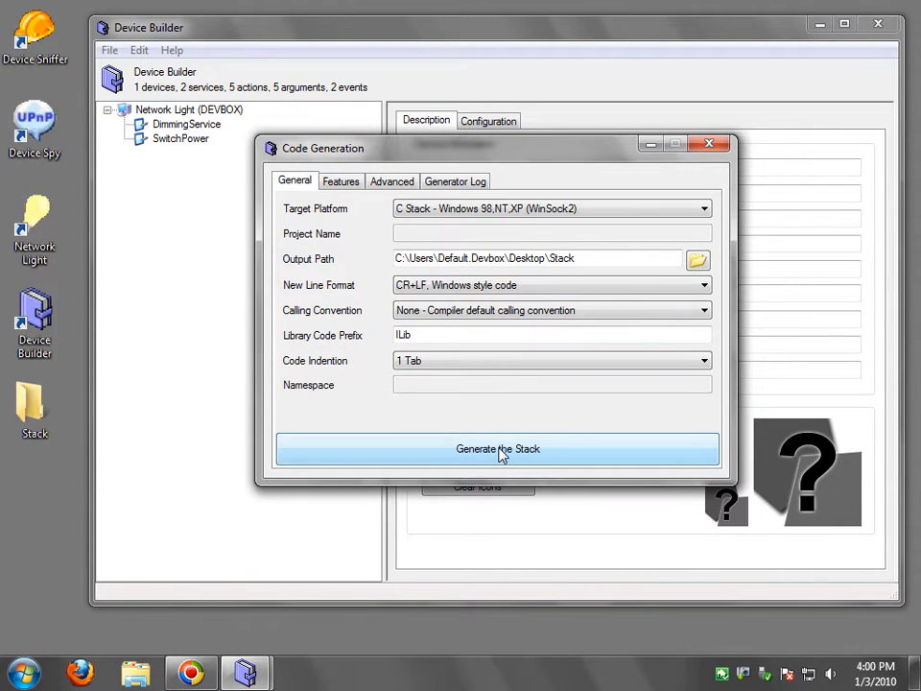
# Step: Run Generate the Stack to write the C source files, then close the Code Generation dialog
pyautogui.rightClick(35, 408)
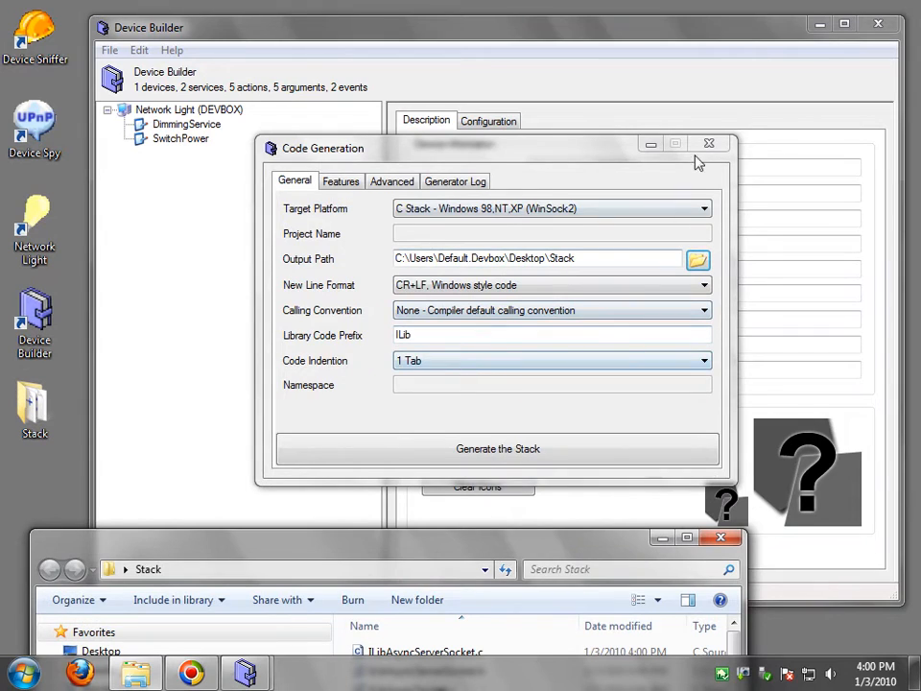
pyautogui.click(110, 50)
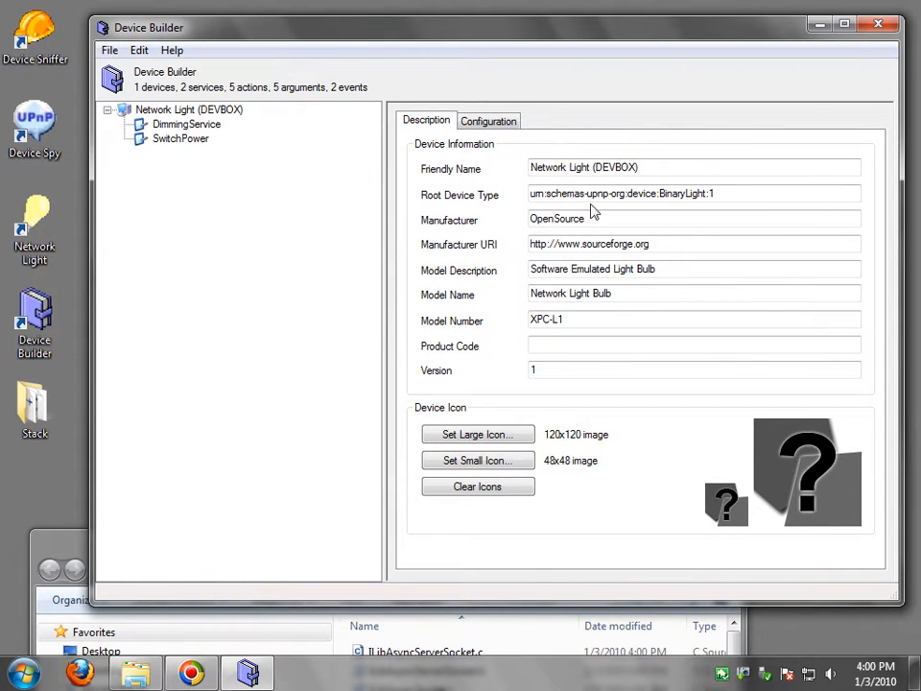
# Step: In the Stack folder, inspect Main.c, UPnPSample.sln and UPnPSample.vcproj, then open the solution
pyautogui.click(105, 27)
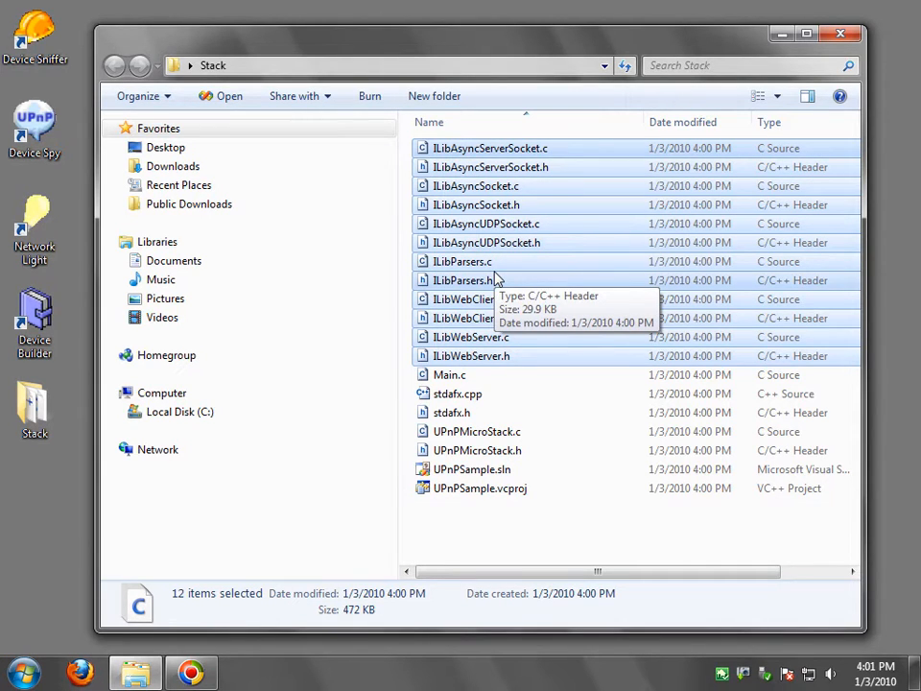
pyautogui.moveTo(488, 384)
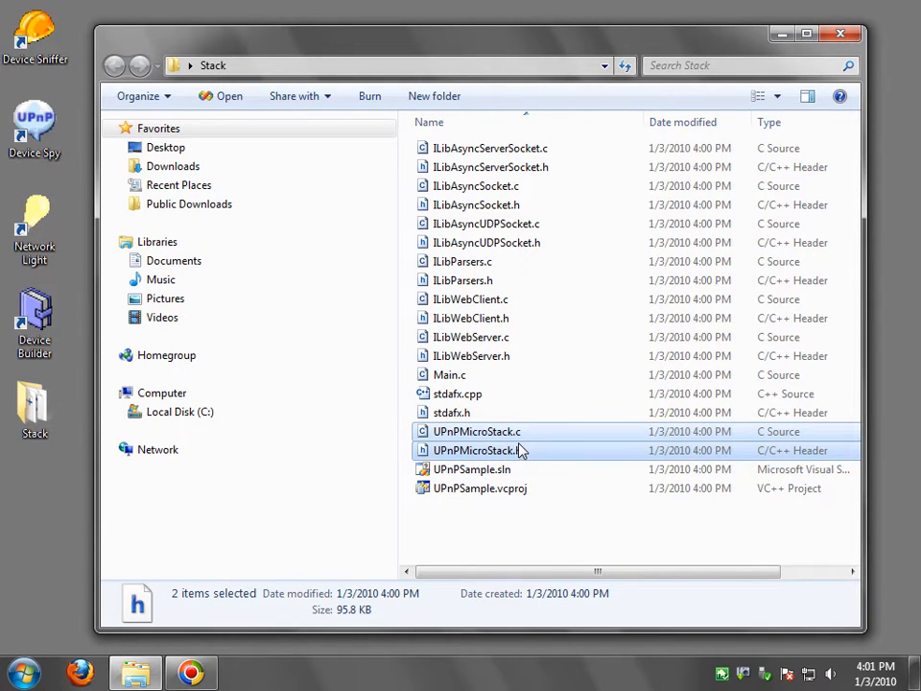
pyautogui.moveTo(518, 450)
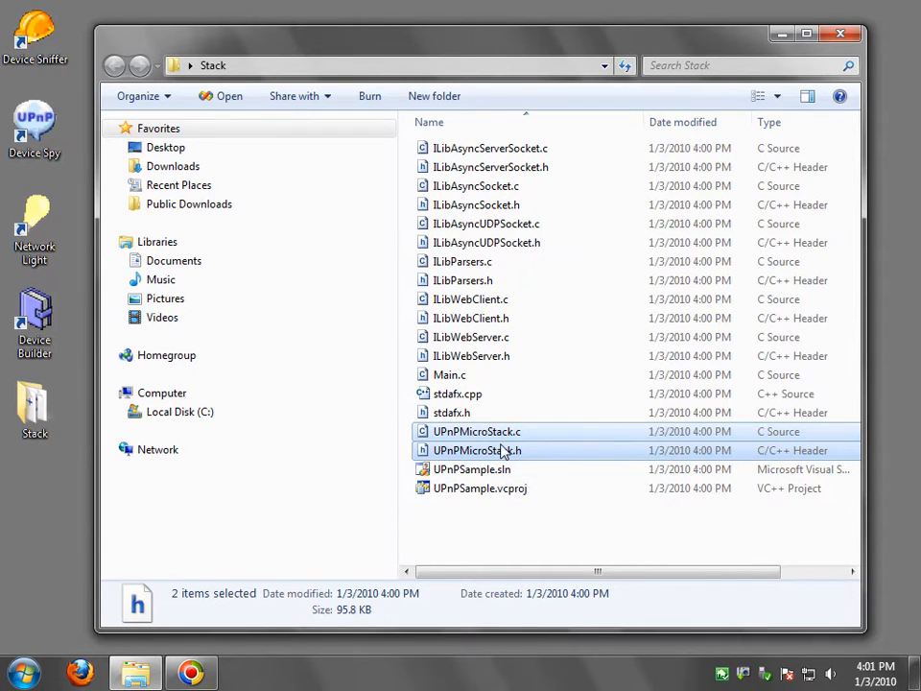
pyautogui.moveTo(466, 374)
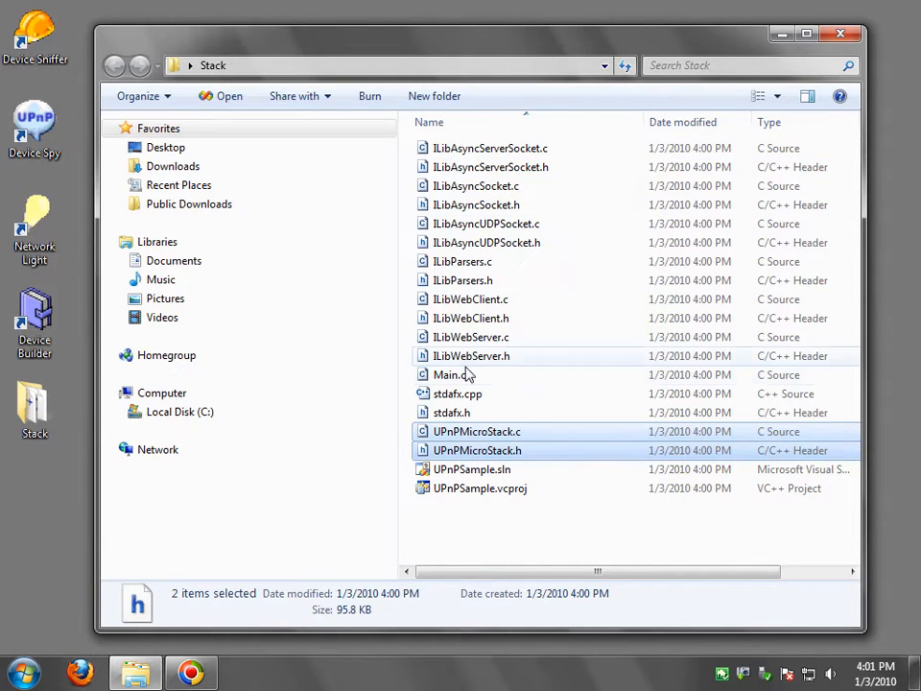
pyautogui.moveTo(471, 360)
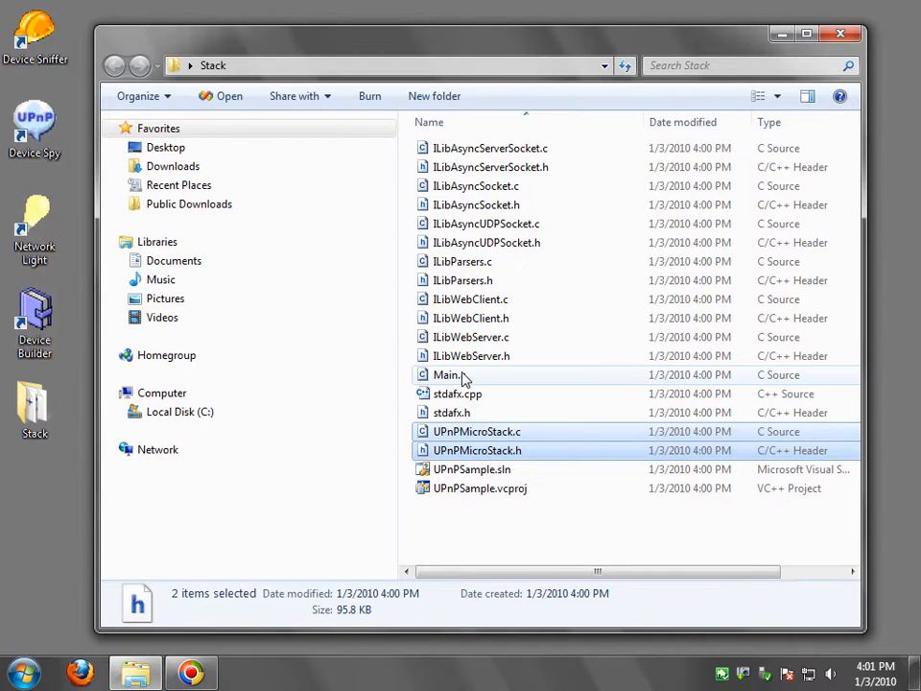
pyautogui.click(449, 375)
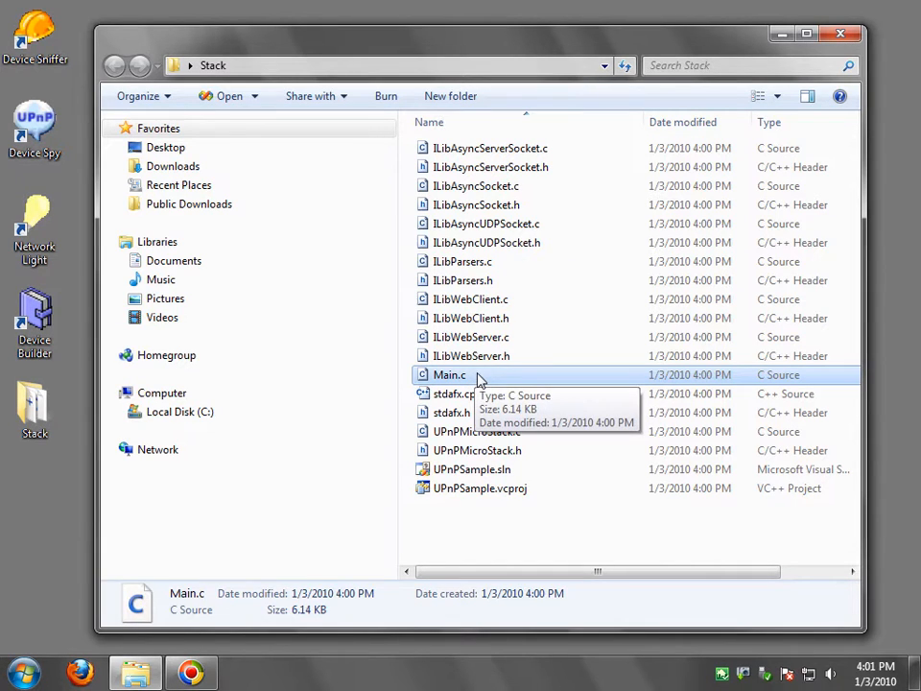
pyautogui.moveTo(473, 469)
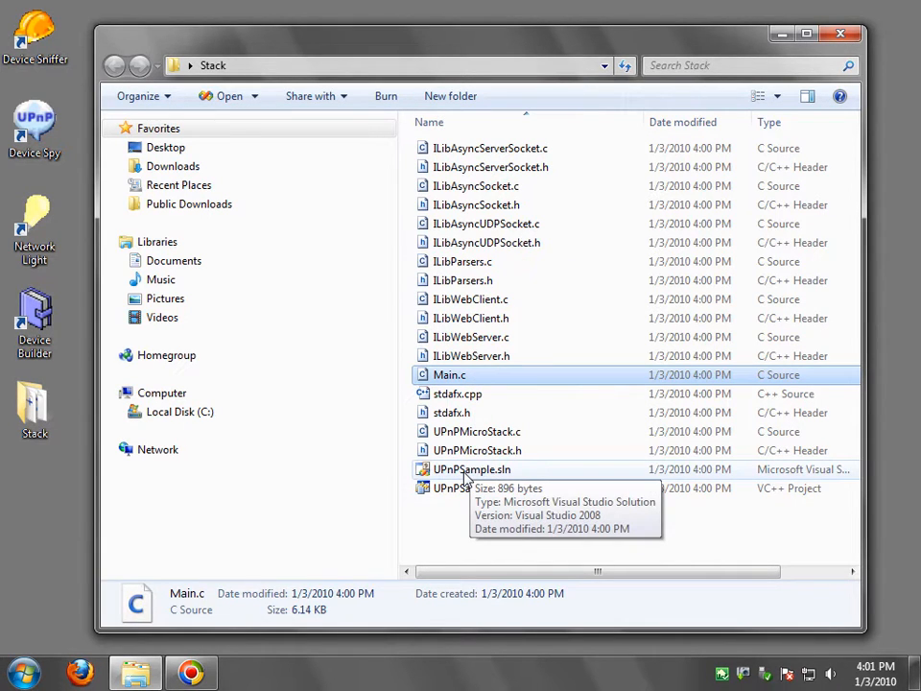
pyautogui.click(471, 469)
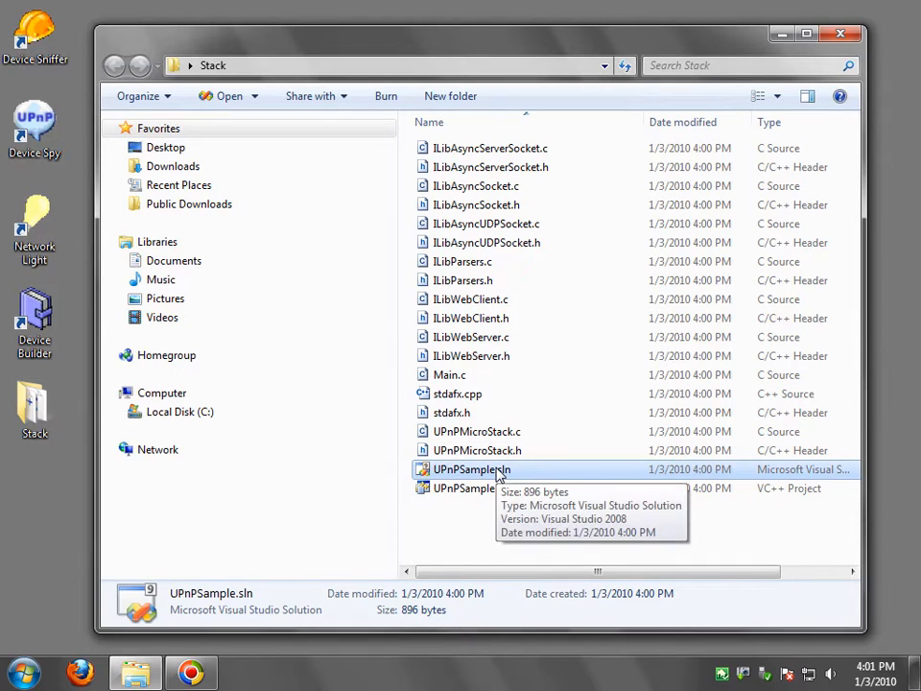
pyautogui.click(479, 488)
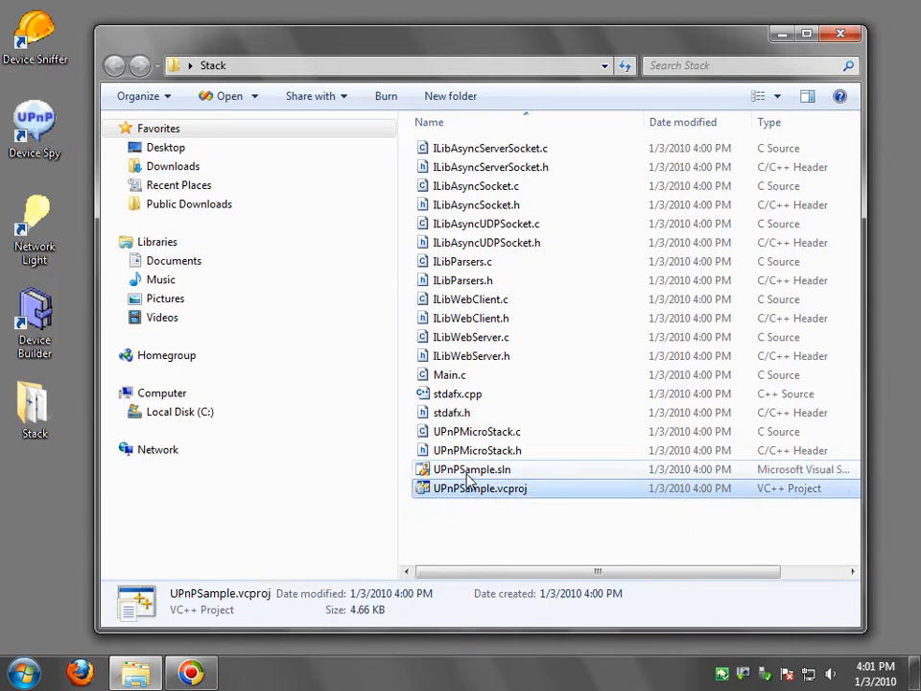
pyautogui.doubleClick(472, 469)
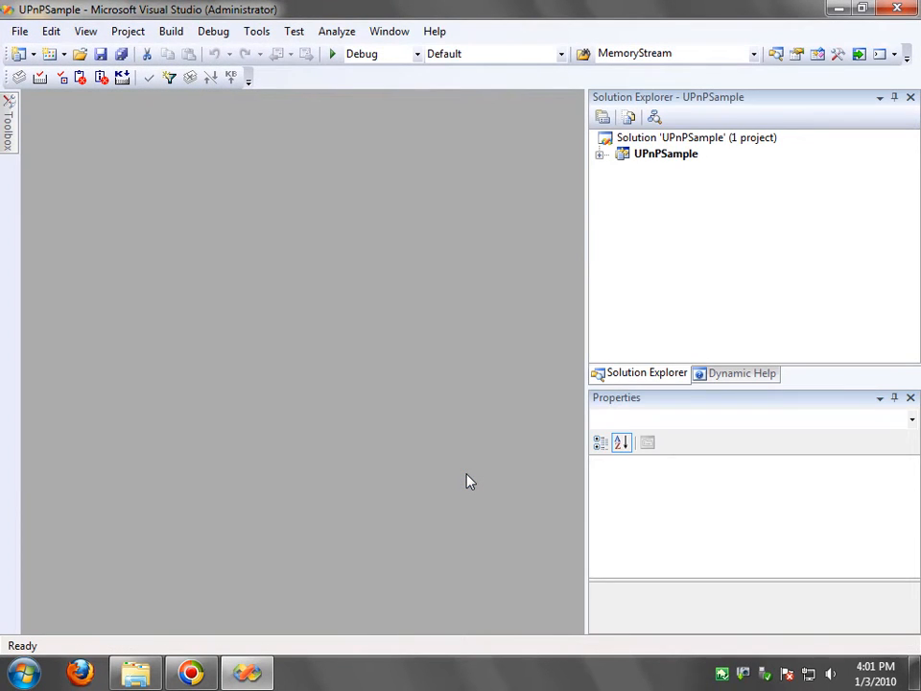
pyautogui.moveTo(587, 214)
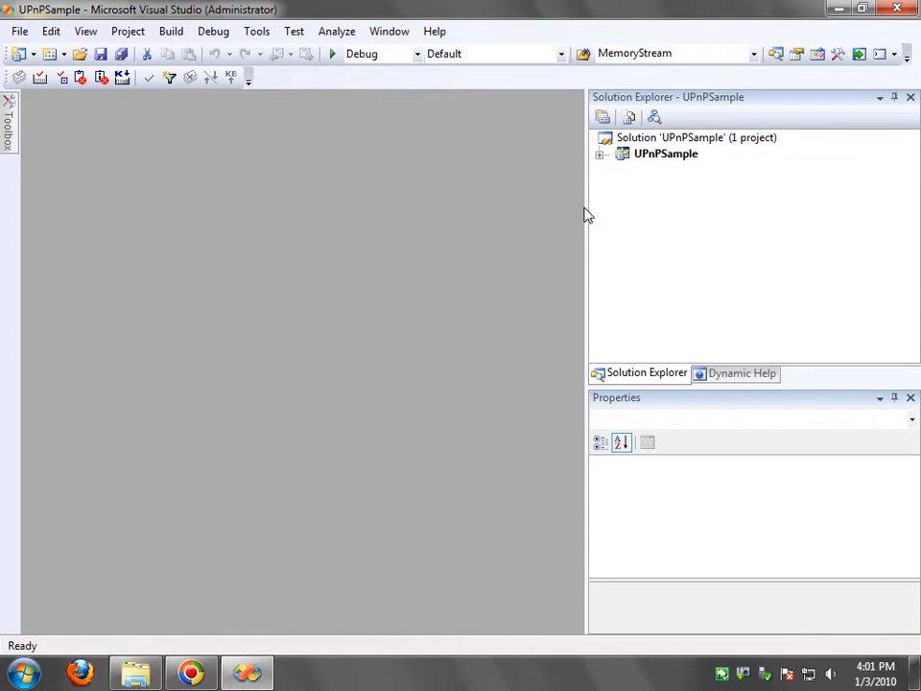
# Step: Expand UPnPSample in Solution Explorer to show Main.c, UPnPMicroStack.c and the ILib sources
pyautogui.click(599, 154)
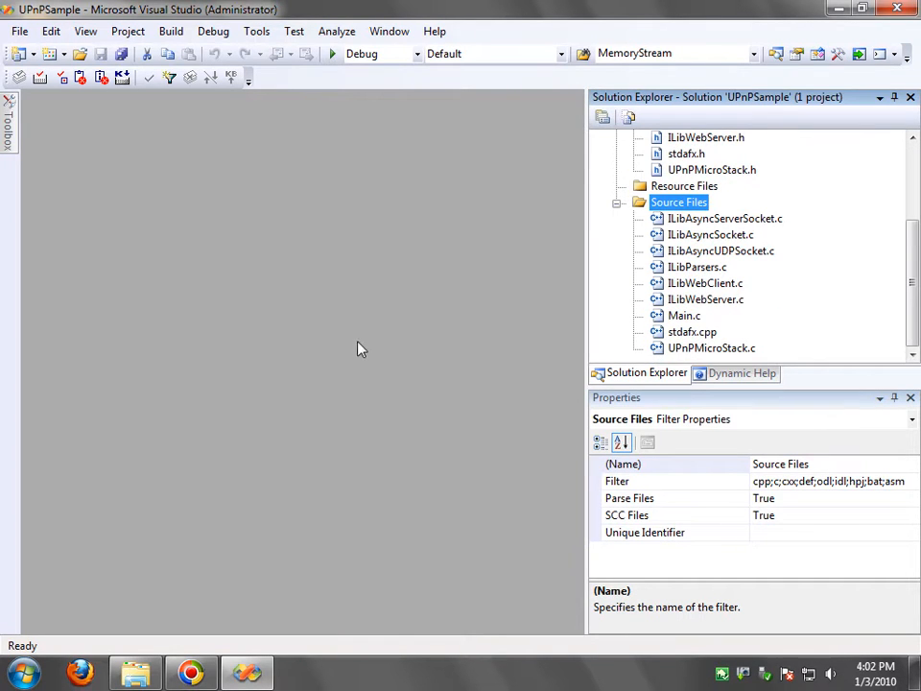
pyautogui.moveTo(400, 256)
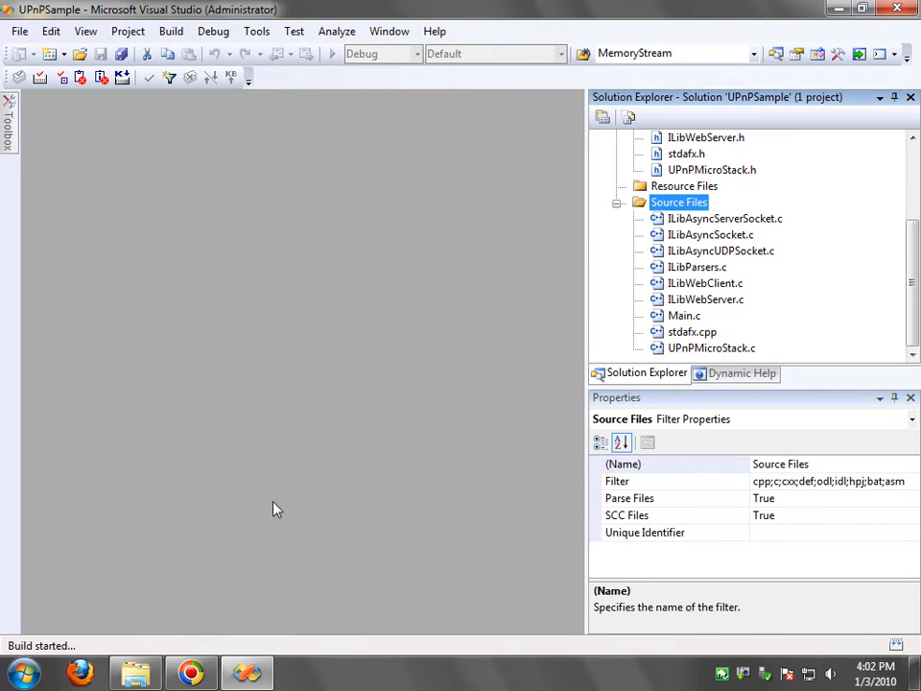
pyautogui.moveTo(737, 211)
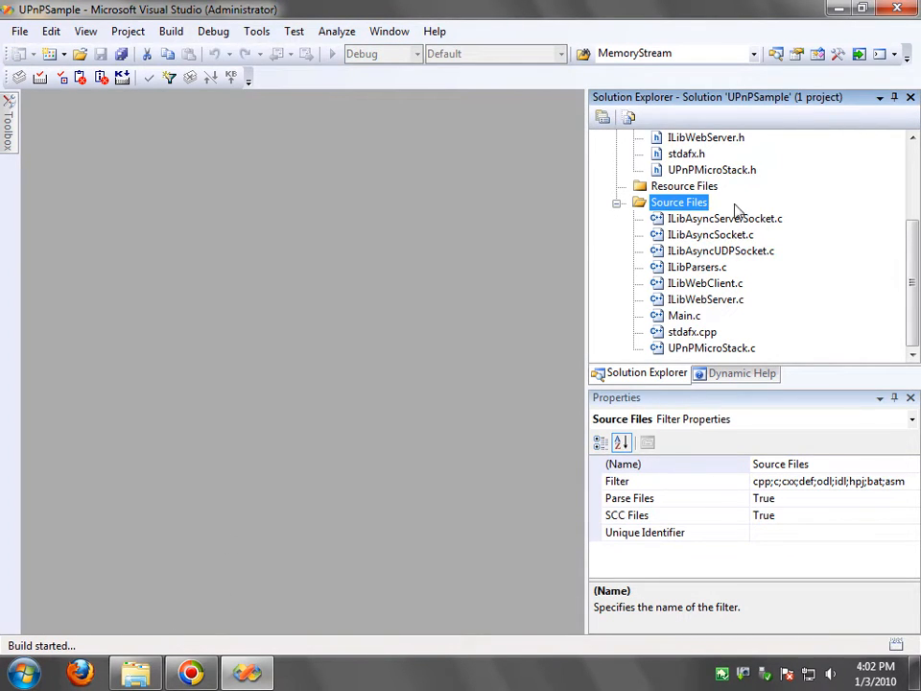
pyautogui.moveTo(470, 389)
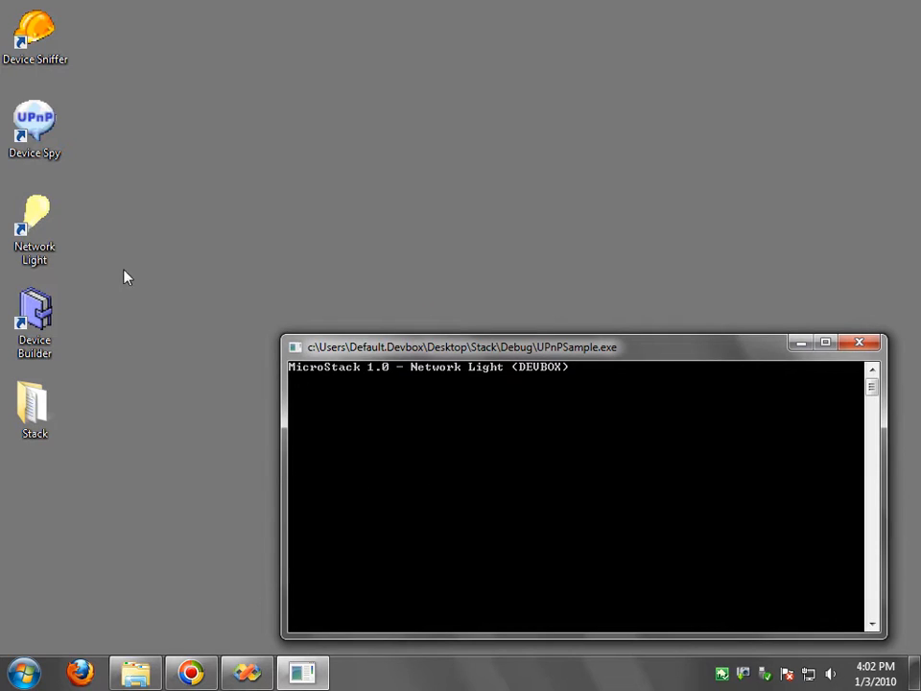
# Step: Launch Device Spy, invoke SetTarget and GetStatus on the Network Light, then return to Visual Studio
pyautogui.doubleClick(35, 125)
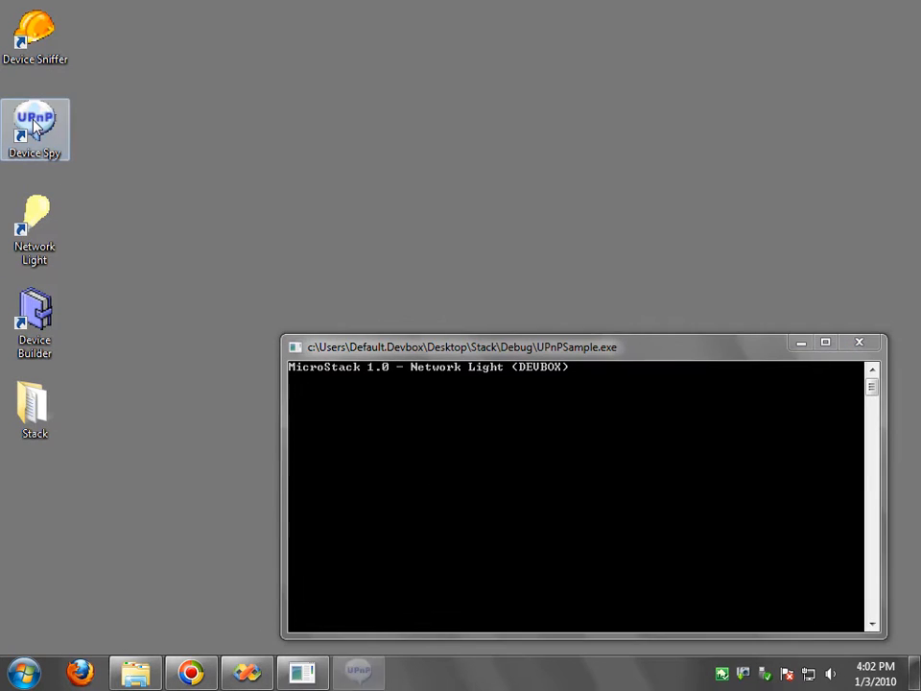
pyautogui.doubleClick(35, 130)
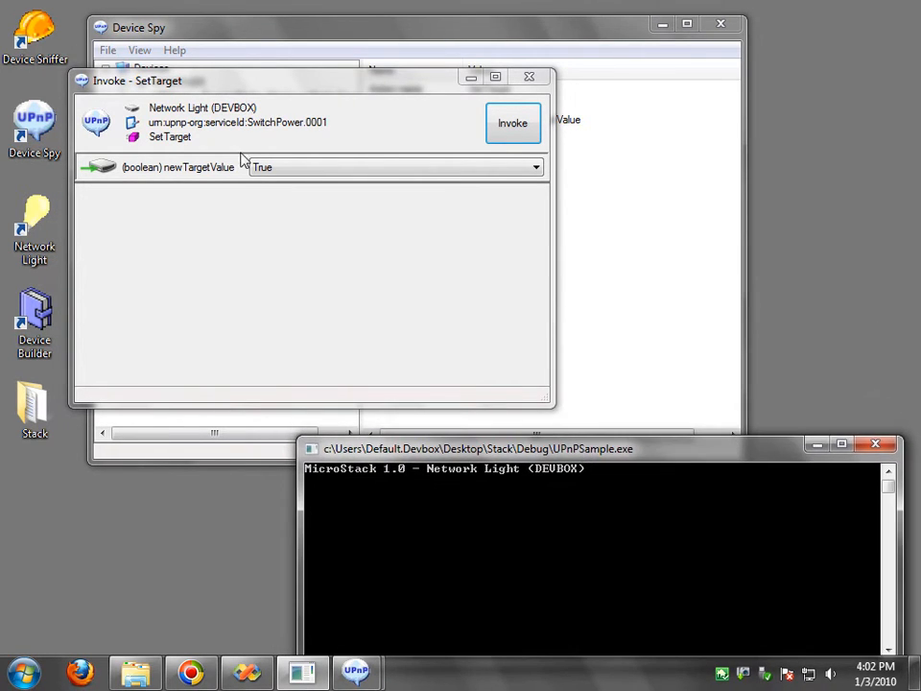
pyautogui.click(512, 122)
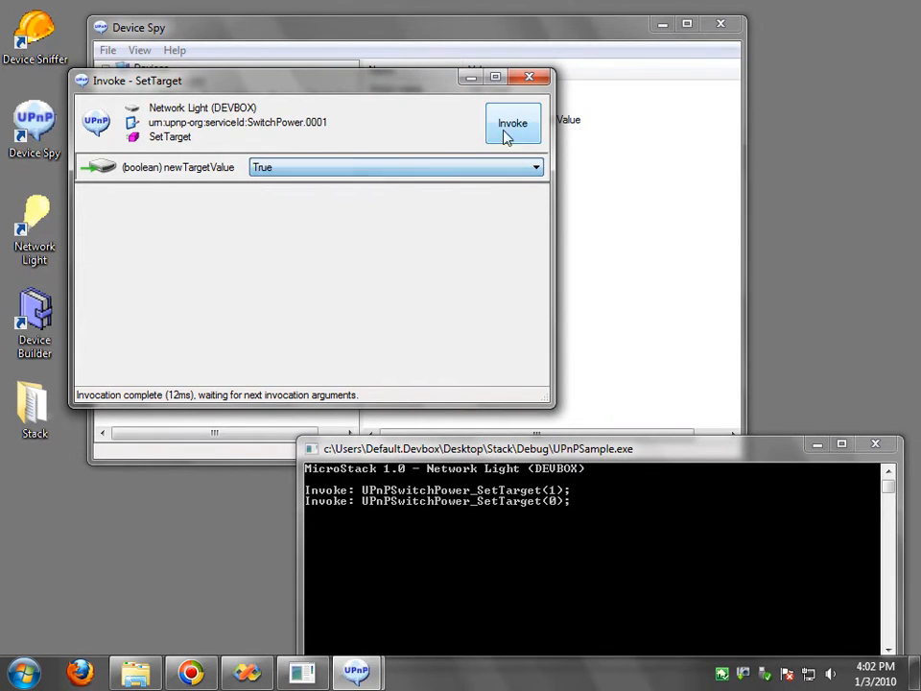
pyautogui.click(511, 123)
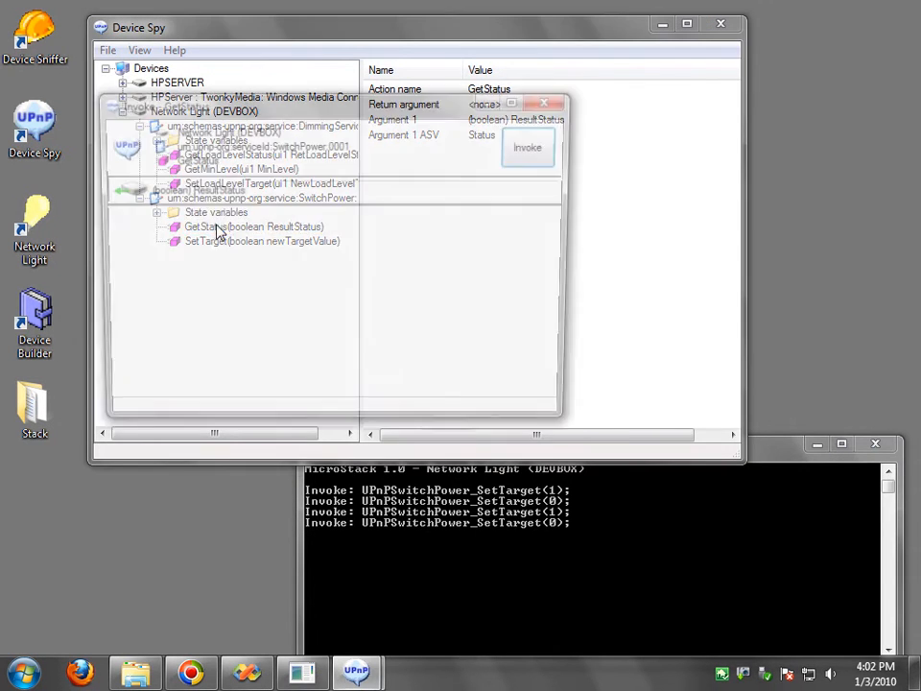
pyautogui.click(527, 147)
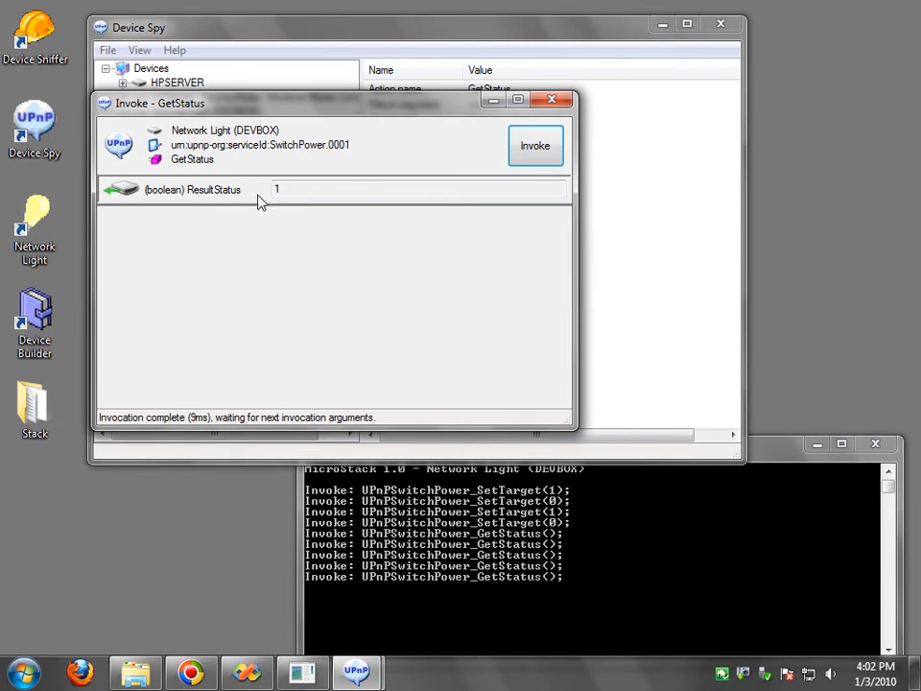
pyautogui.moveTo(491, 576)
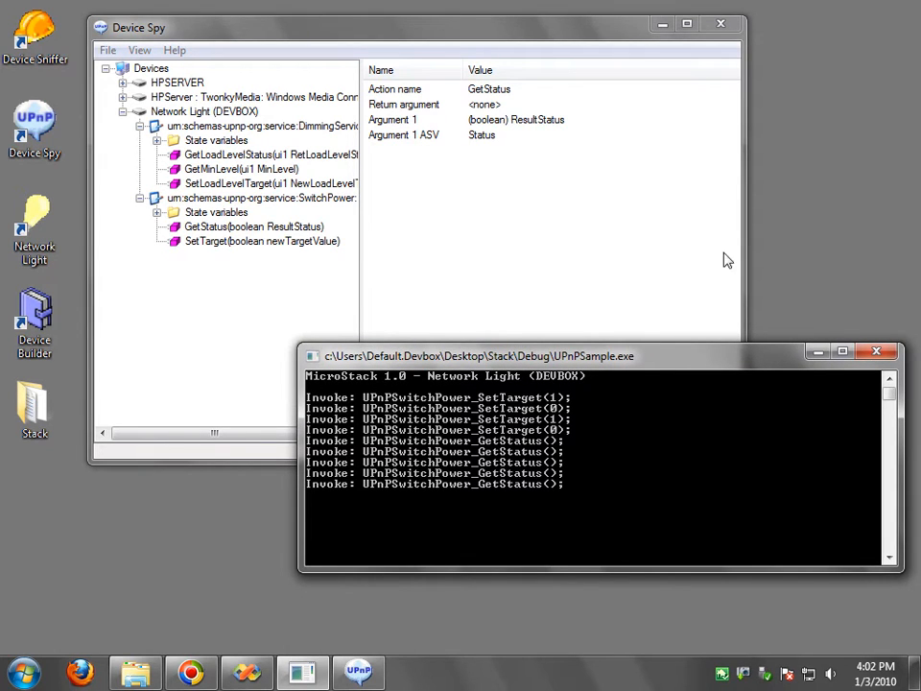
pyautogui.click(720, 23)
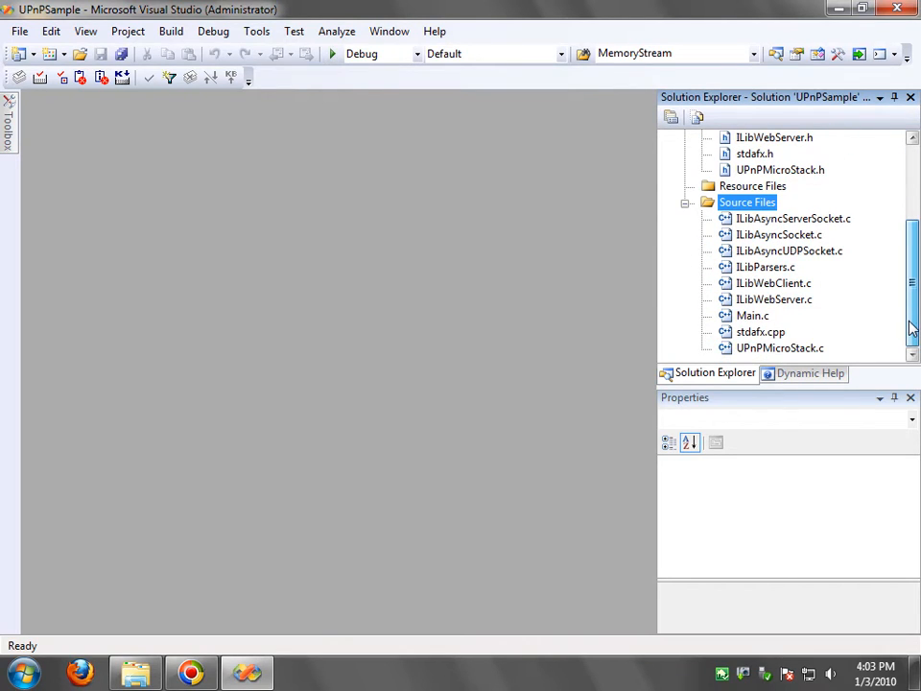
# Step: Select the Source Files group and then UPnPMicroStack.c in Solution Explorer
pyautogui.click(747, 202)
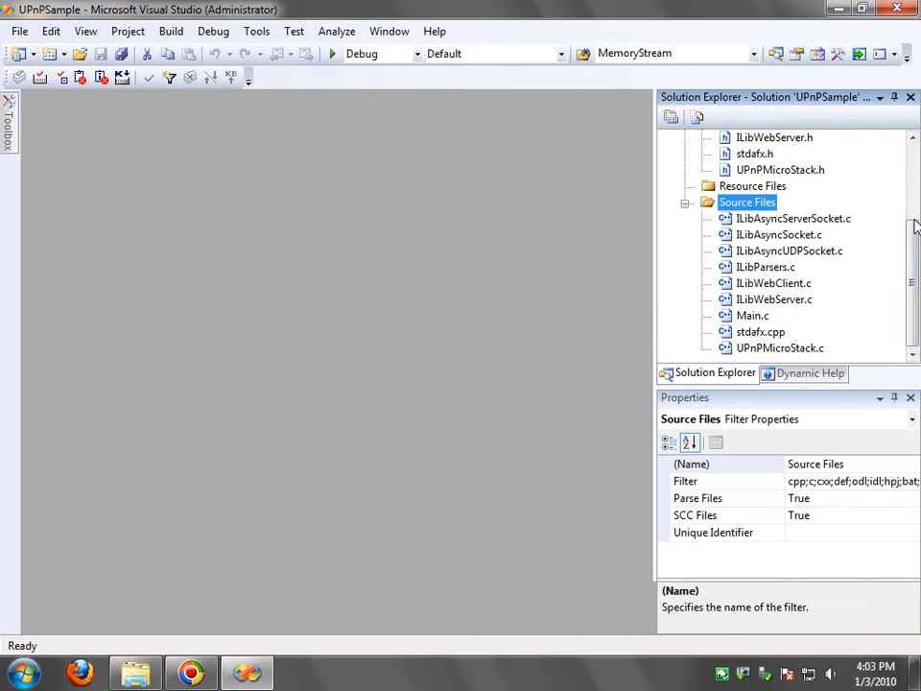
pyautogui.click(779, 348)
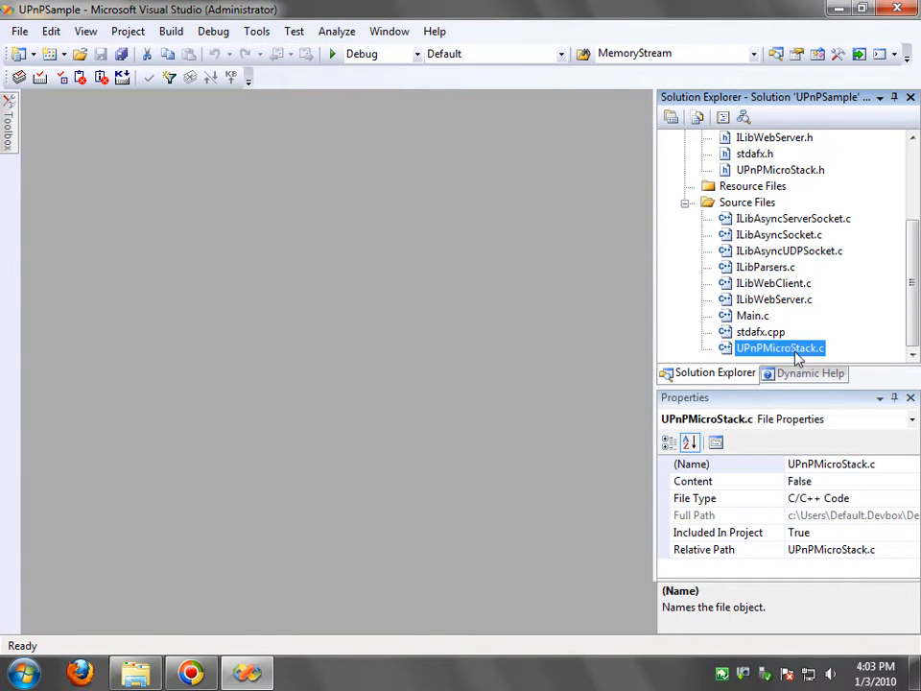
pyautogui.moveTo(780, 336)
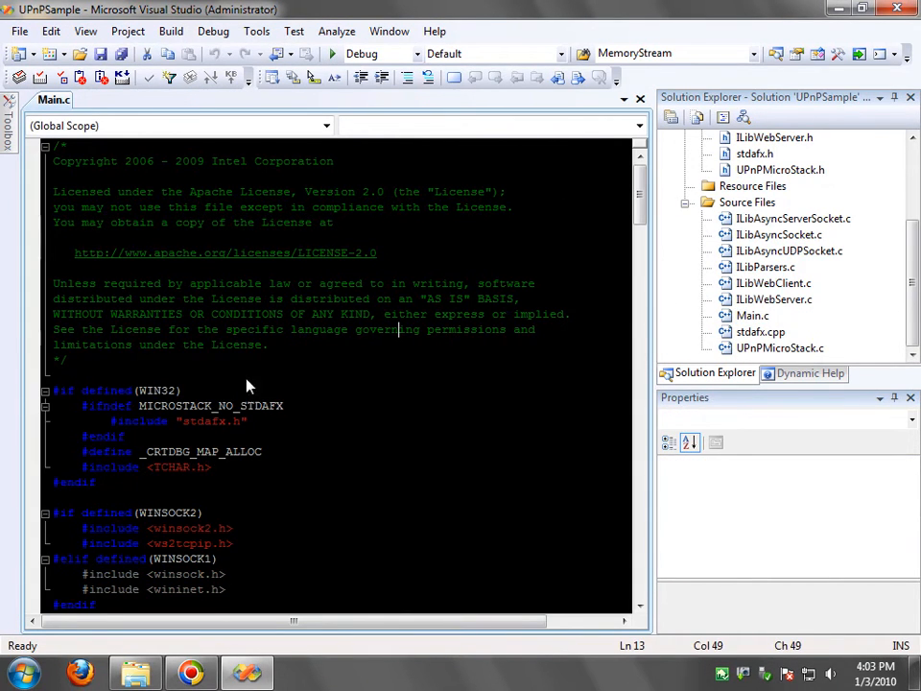
pyautogui.moveTo(426, 430)
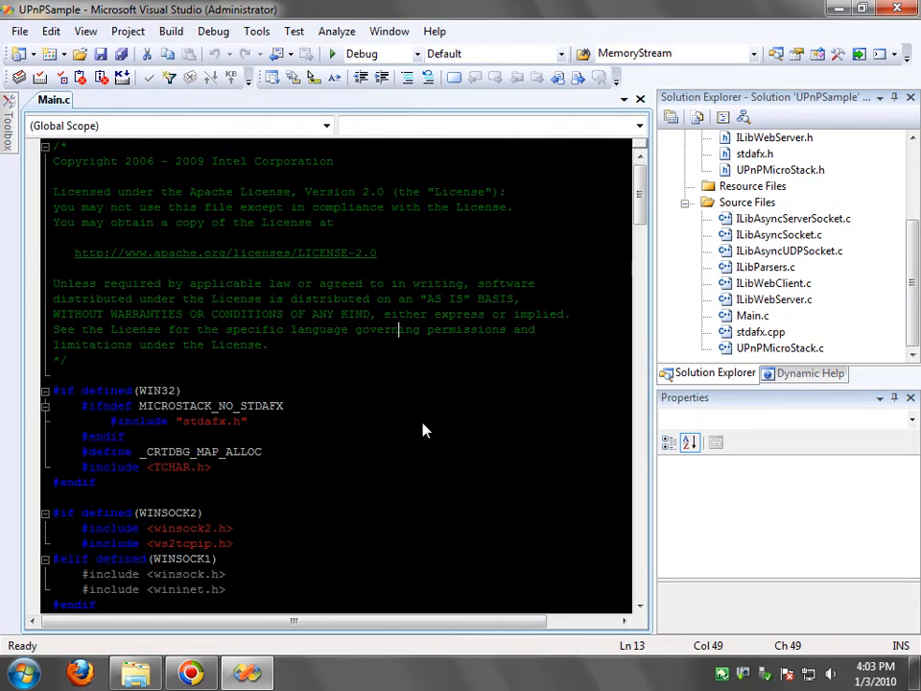
pyautogui.scroll(-3)
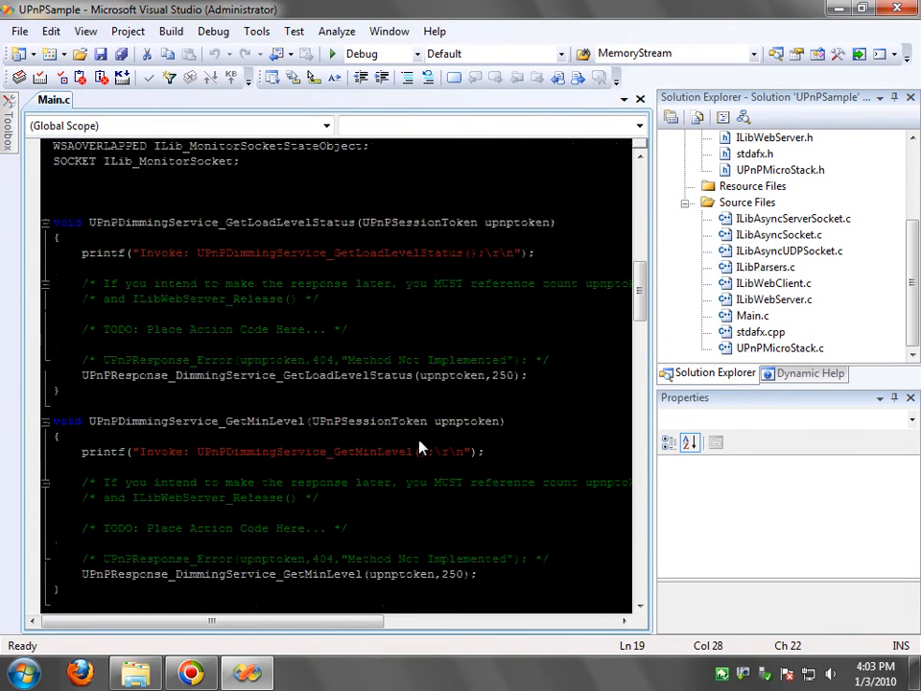
pyautogui.doubleClick(118, 329)
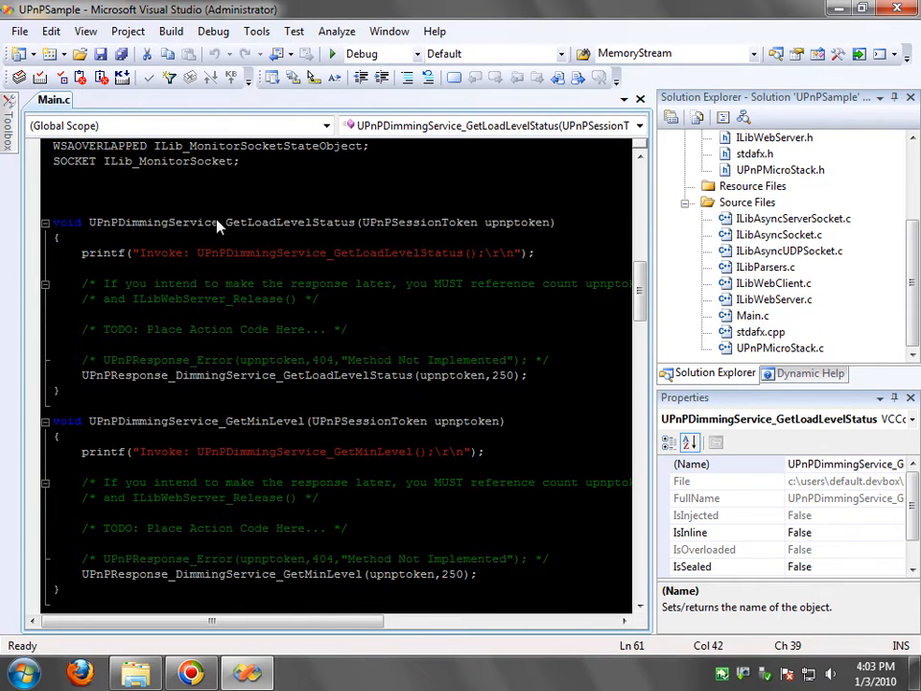
pyautogui.doubleClick(259, 422)
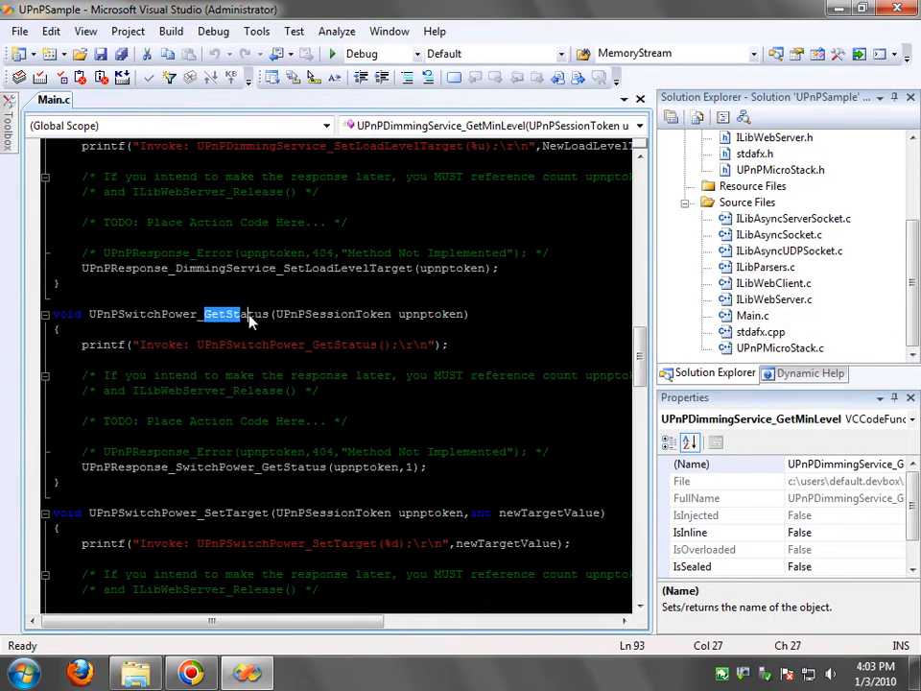
pyautogui.doubleClick(238, 512)
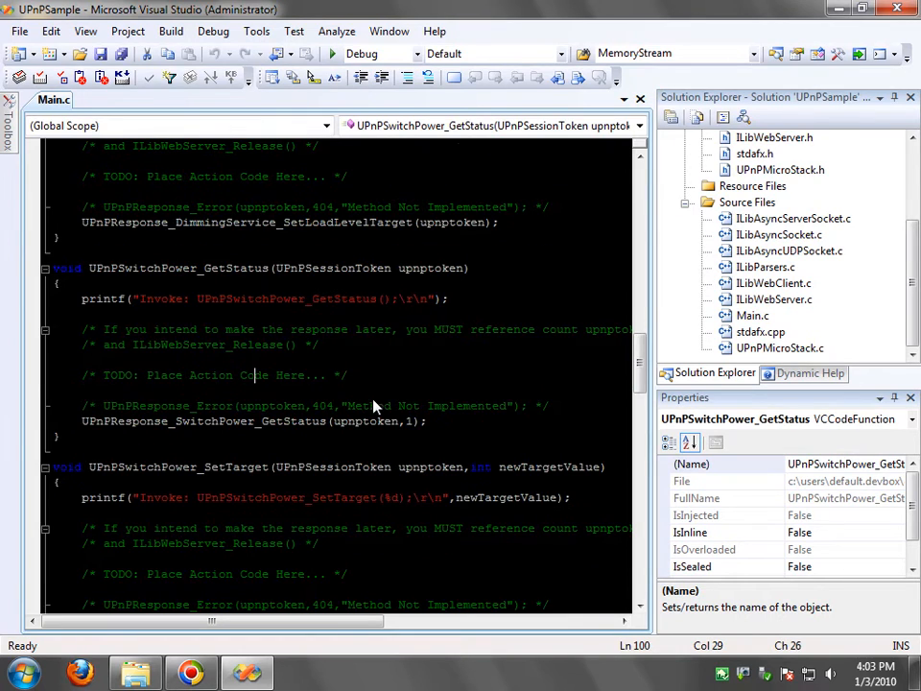
pyautogui.click(238, 299)
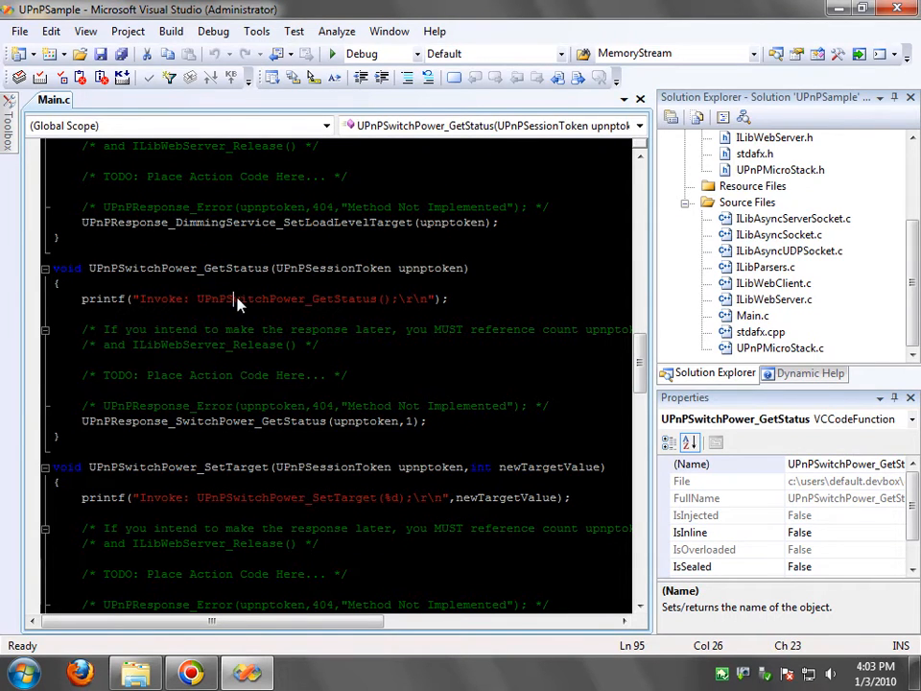
pyautogui.doubleClick(233, 268)
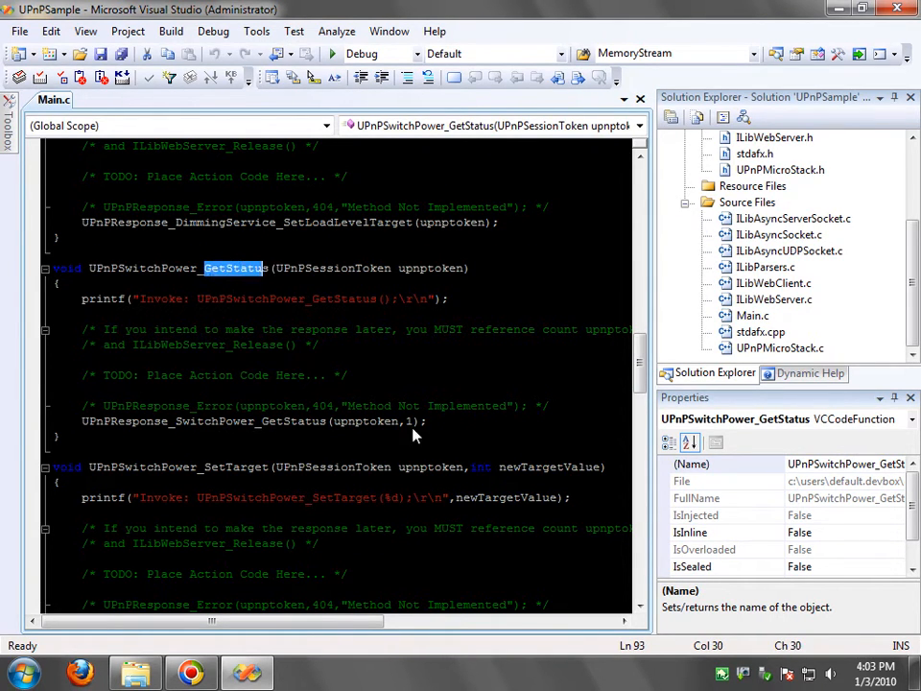
pyautogui.scroll(-3)
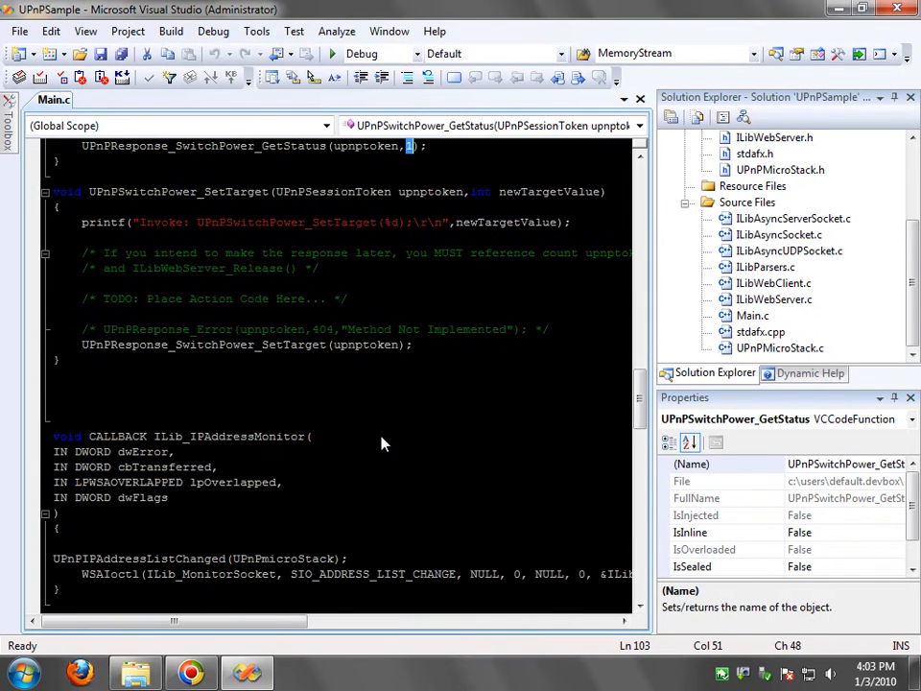
pyautogui.doubleClick(230, 282)
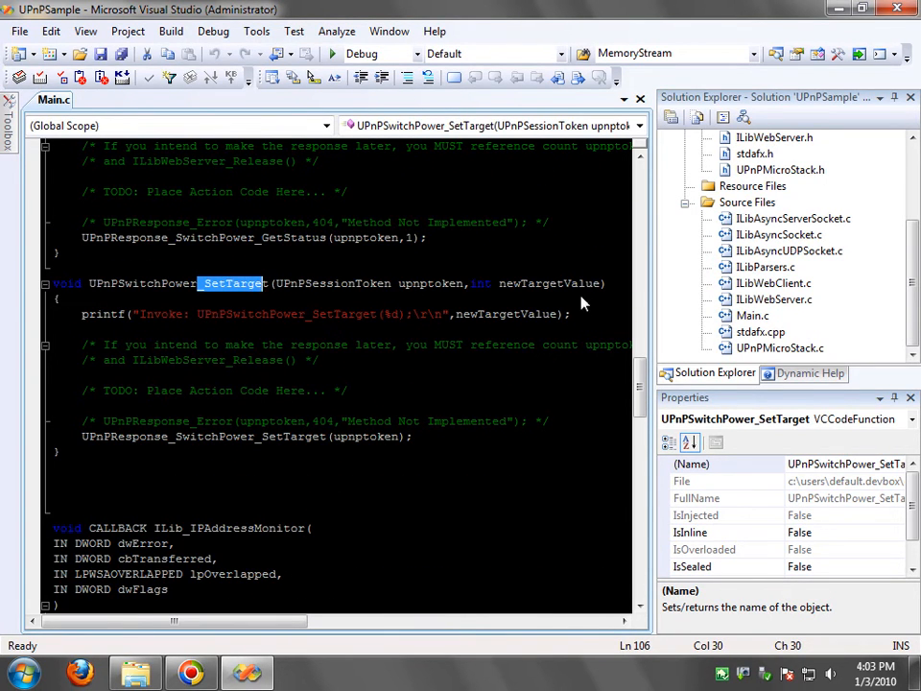
pyautogui.doubleClick(548, 283)
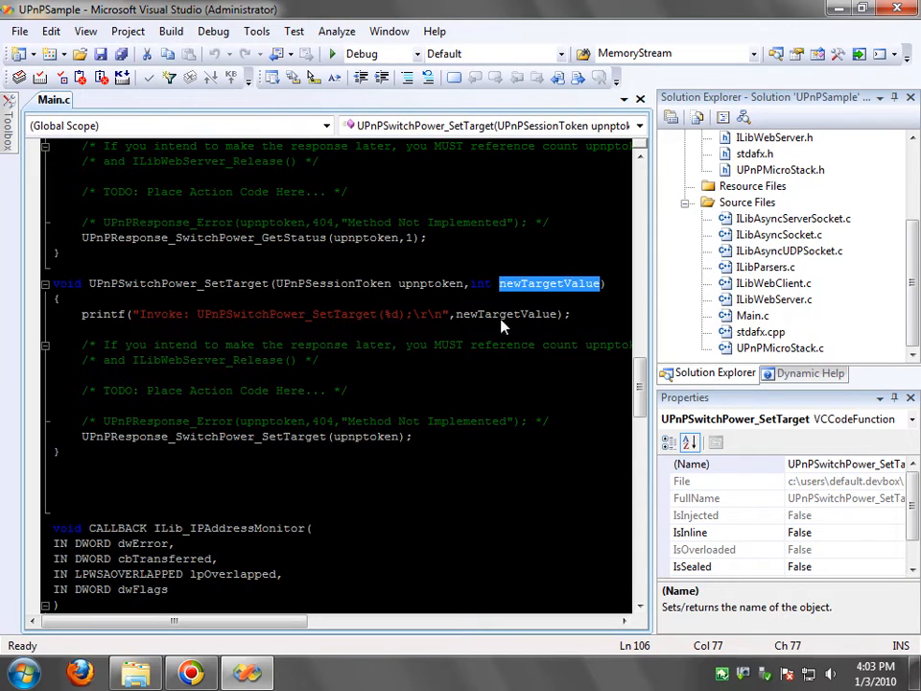
pyautogui.doubleClick(507, 314)
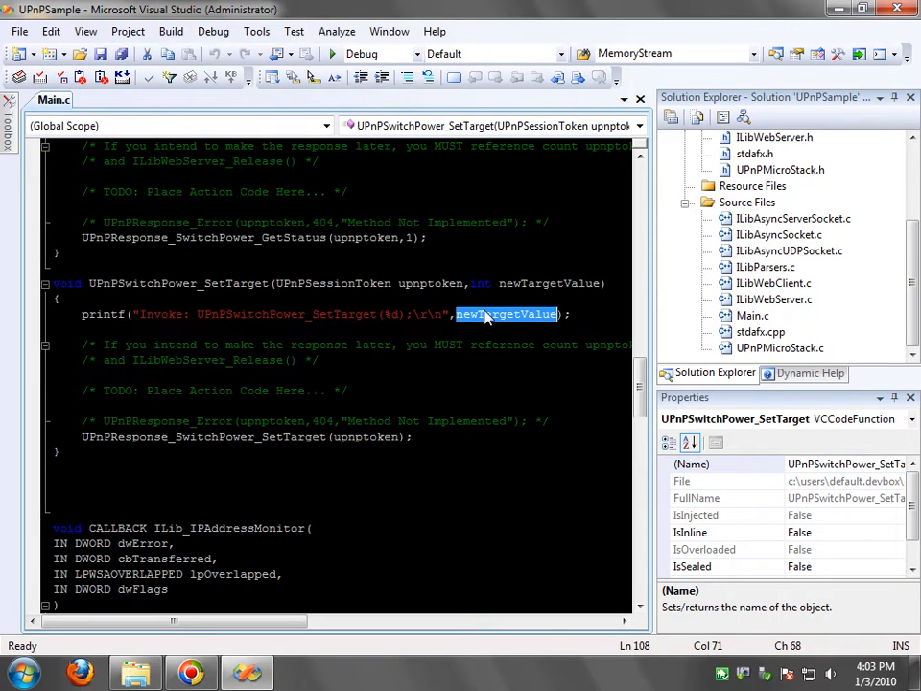
pyautogui.click(412, 344)
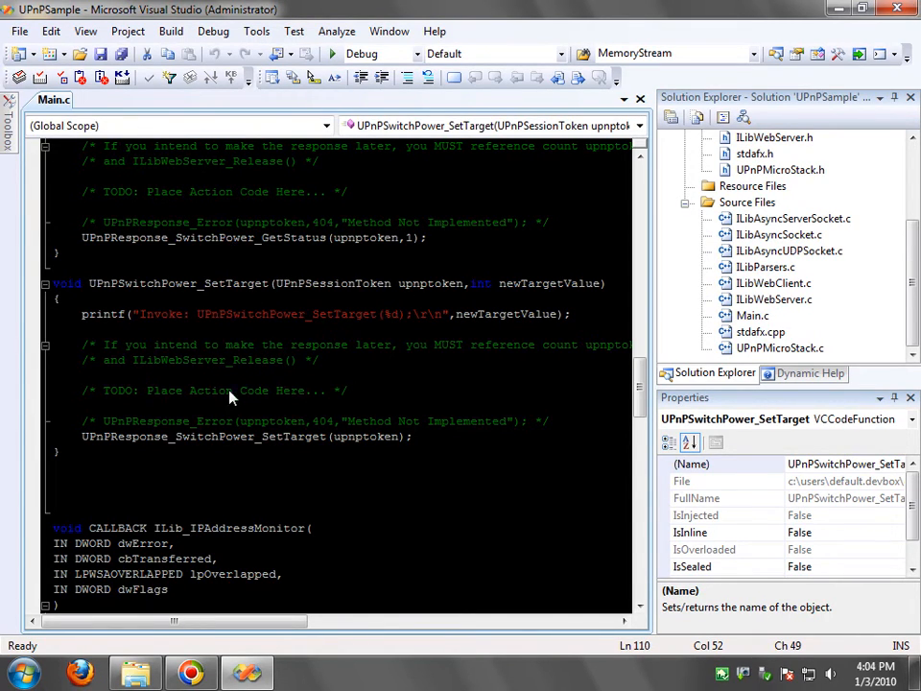
pyautogui.scroll(-3)
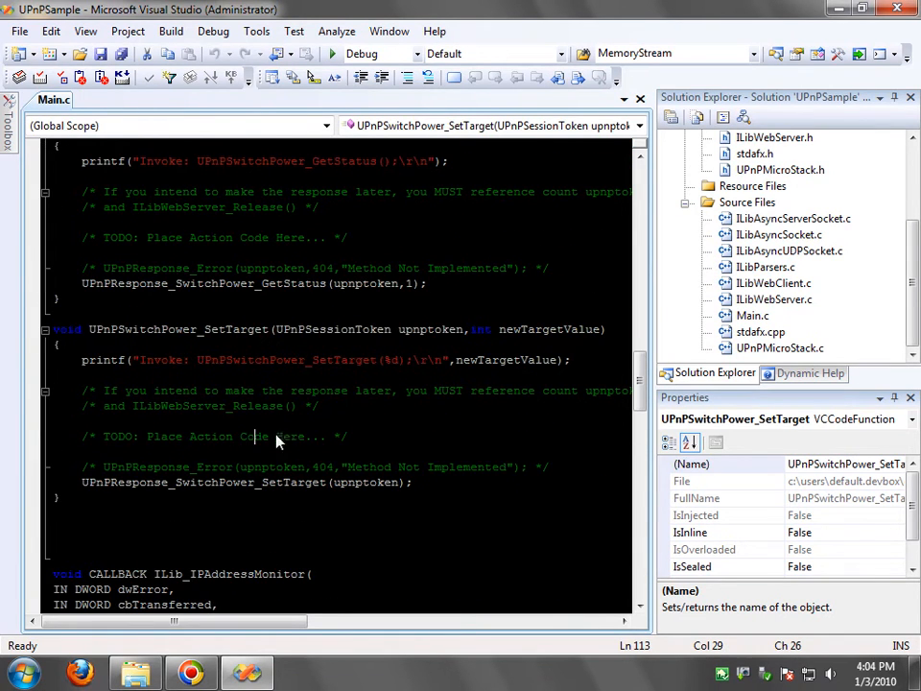
pyautogui.scroll(-3)
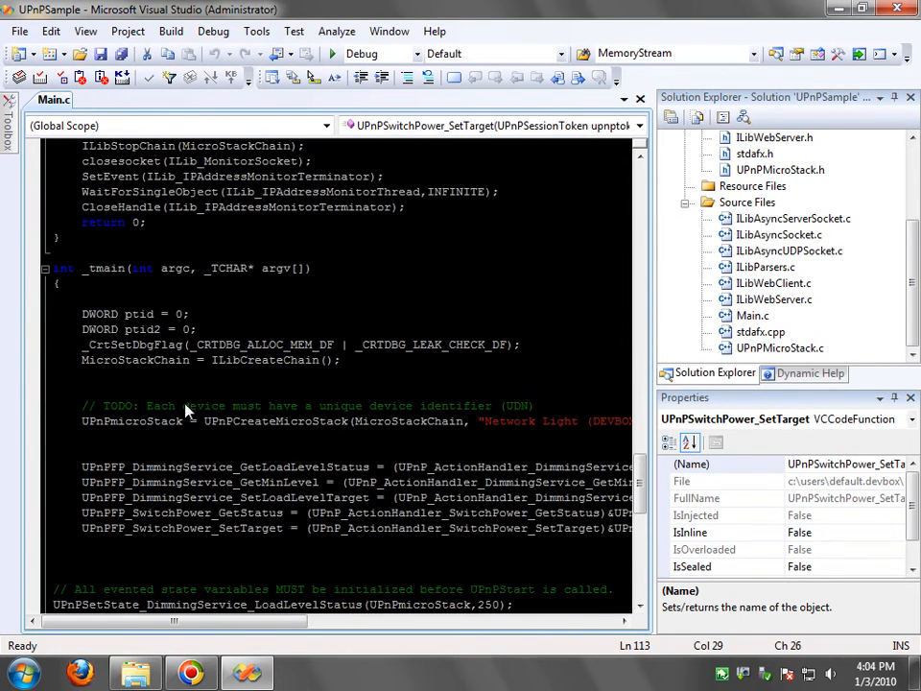
pyautogui.scroll(-3)
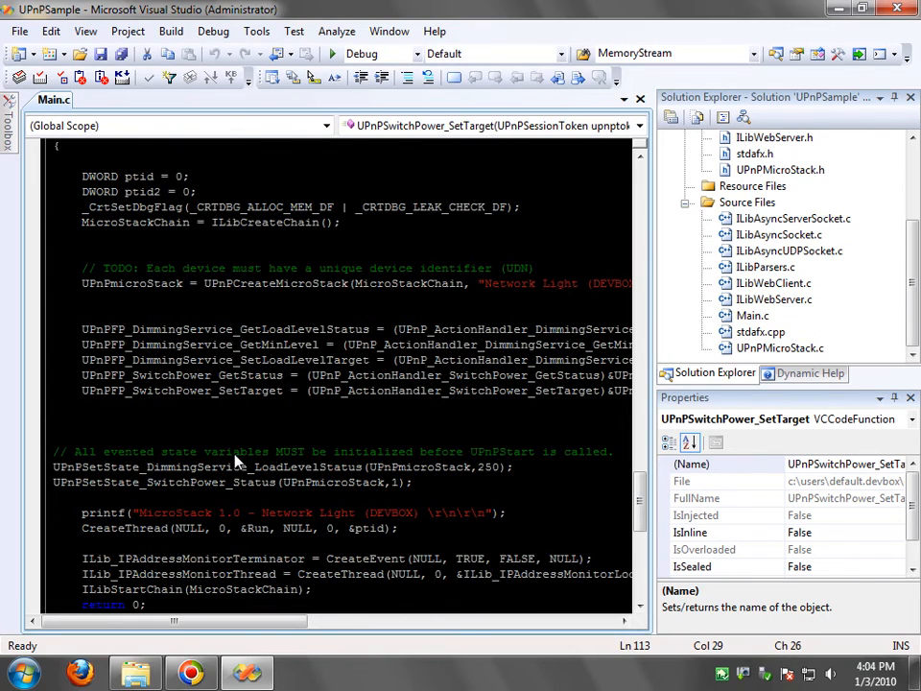
pyautogui.scroll(-3)
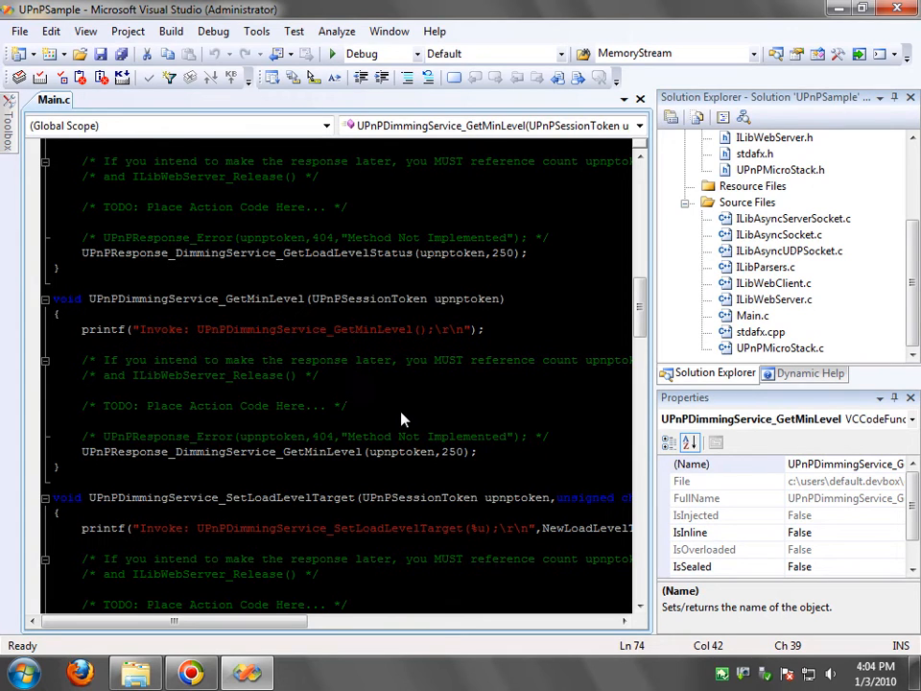
pyautogui.moveTo(792, 323)
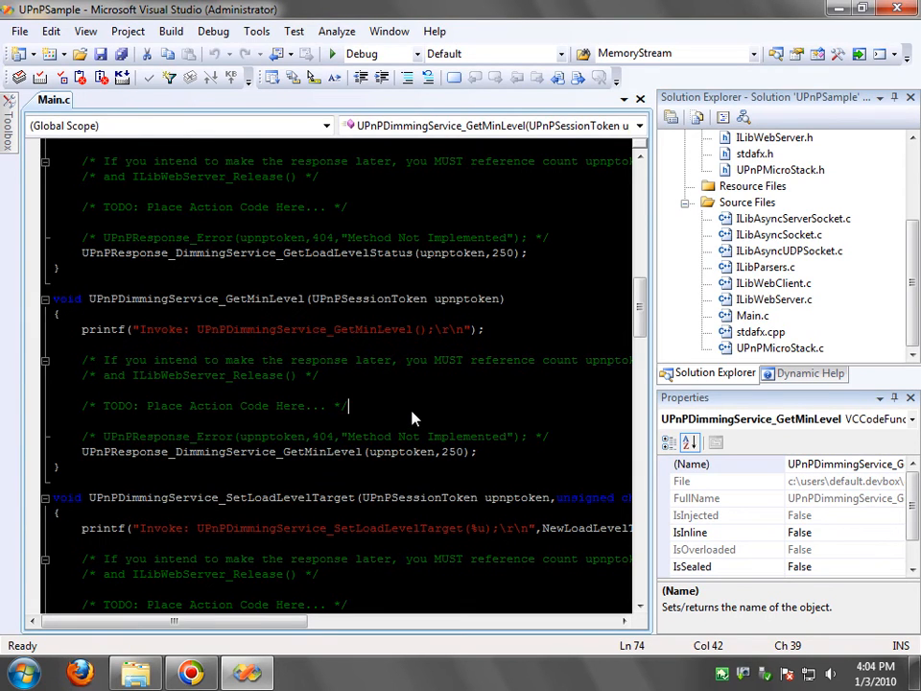
pyautogui.scroll(-3)
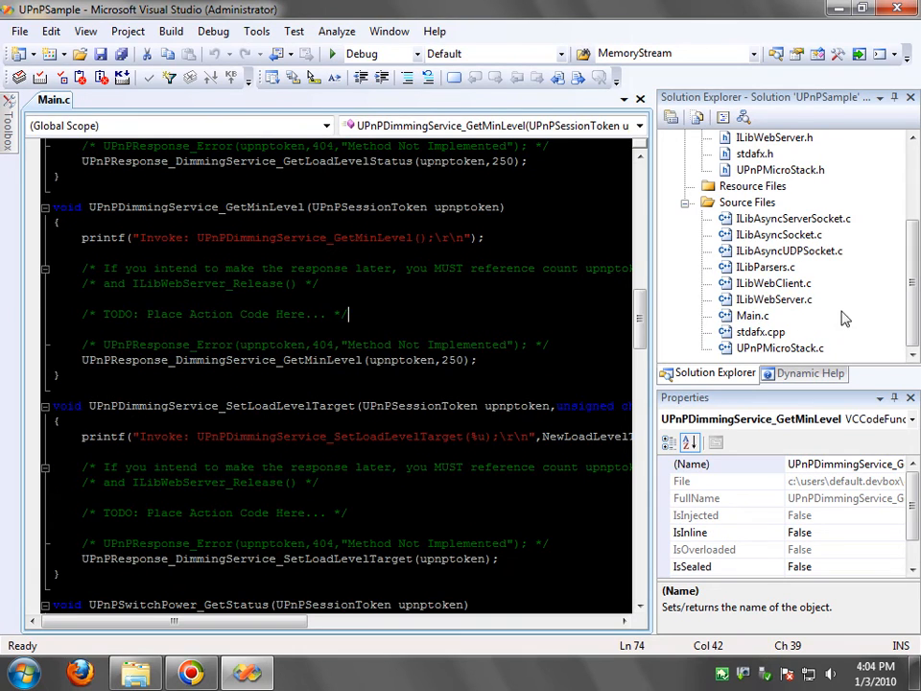
pyautogui.moveTo(794, 257)
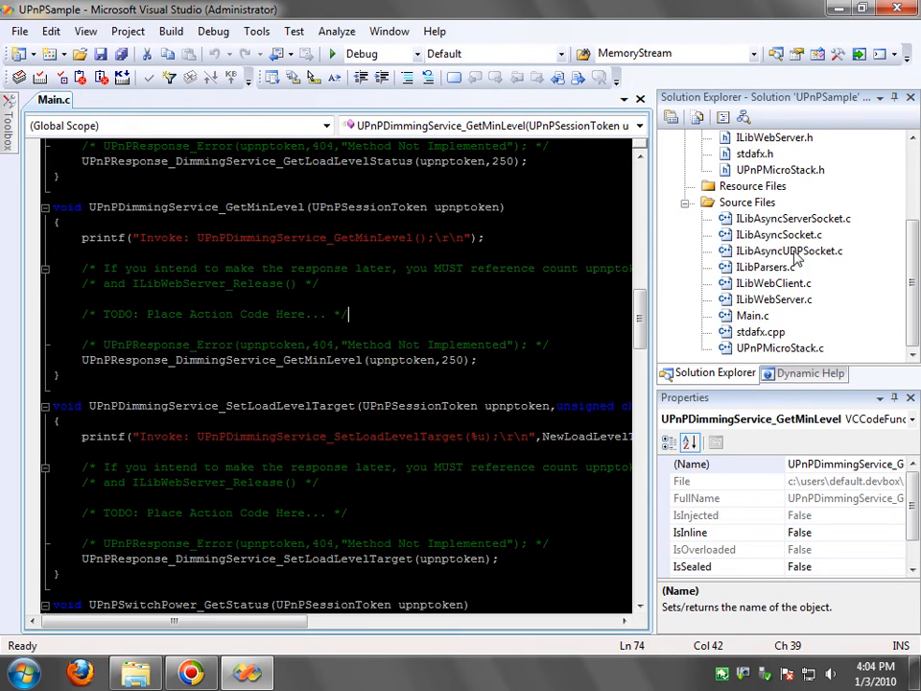
pyautogui.moveTo(789, 306)
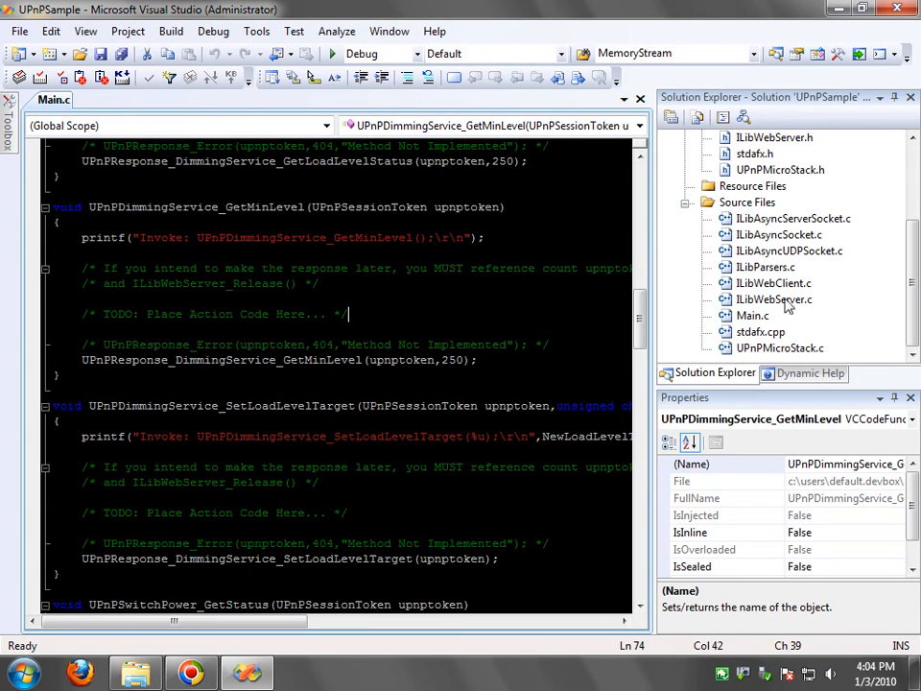
pyautogui.moveTo(456, 506)
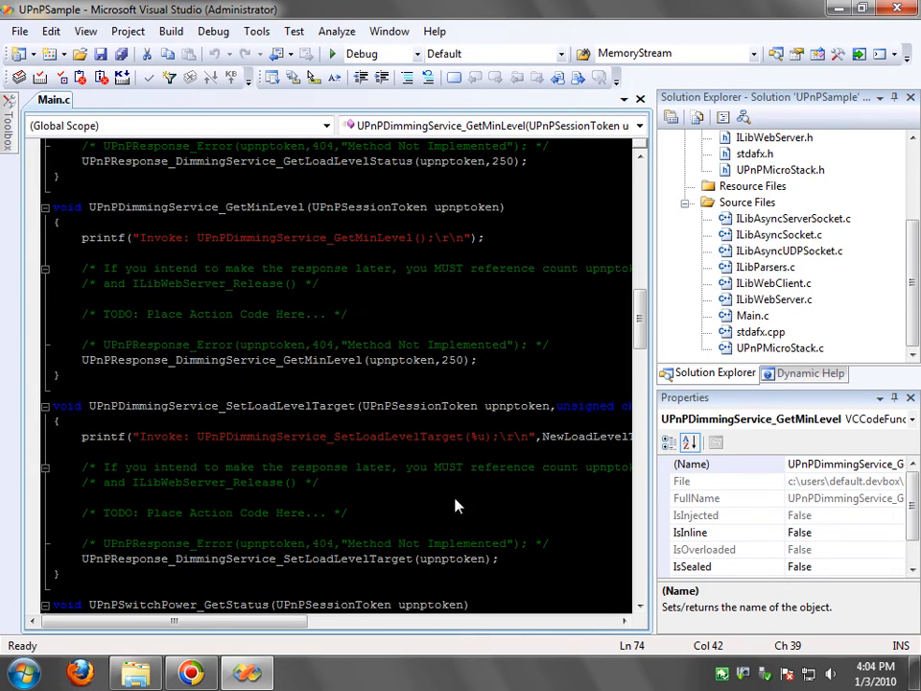
pyautogui.moveTo(801, 302)
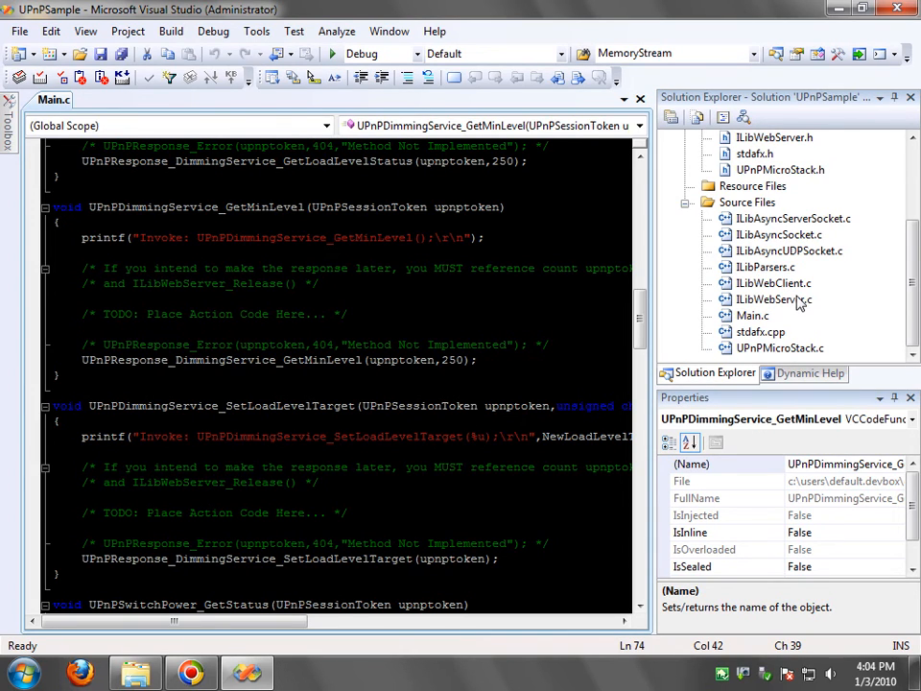
pyautogui.click(322, 482)
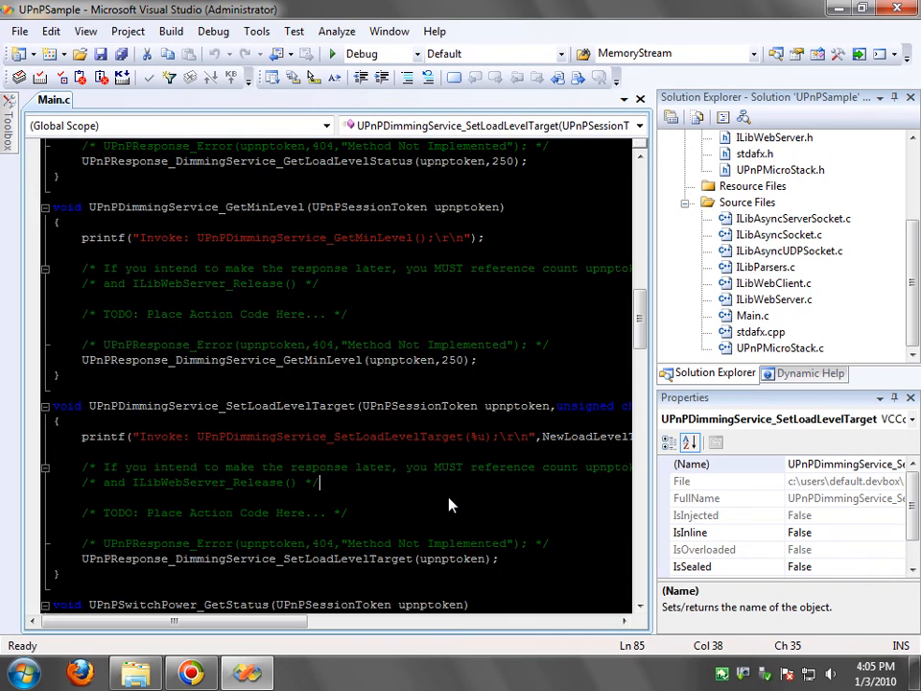
pyautogui.scroll(-3)
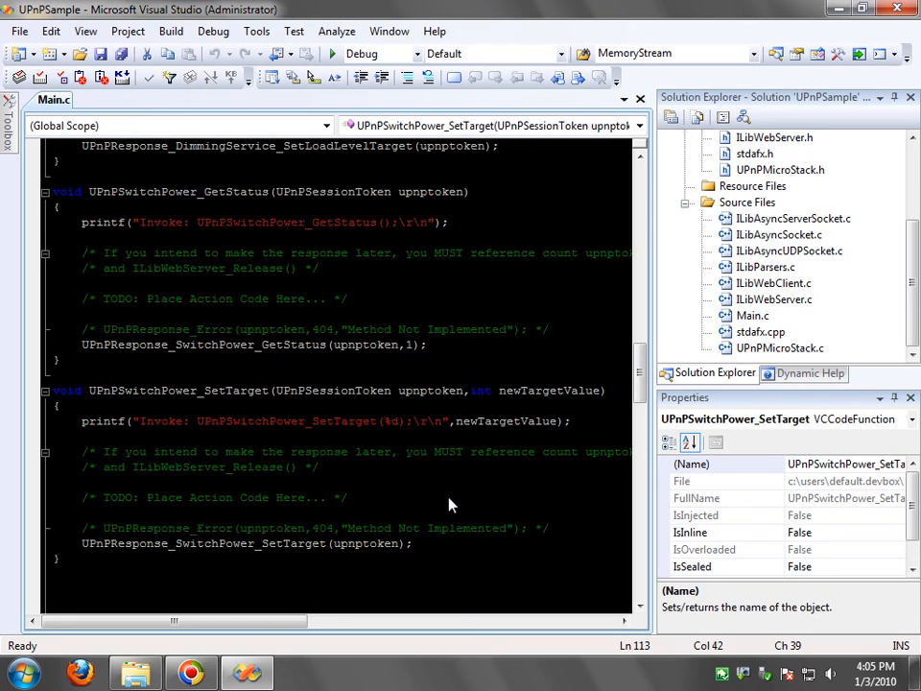
pyautogui.moveTo(465, 497)
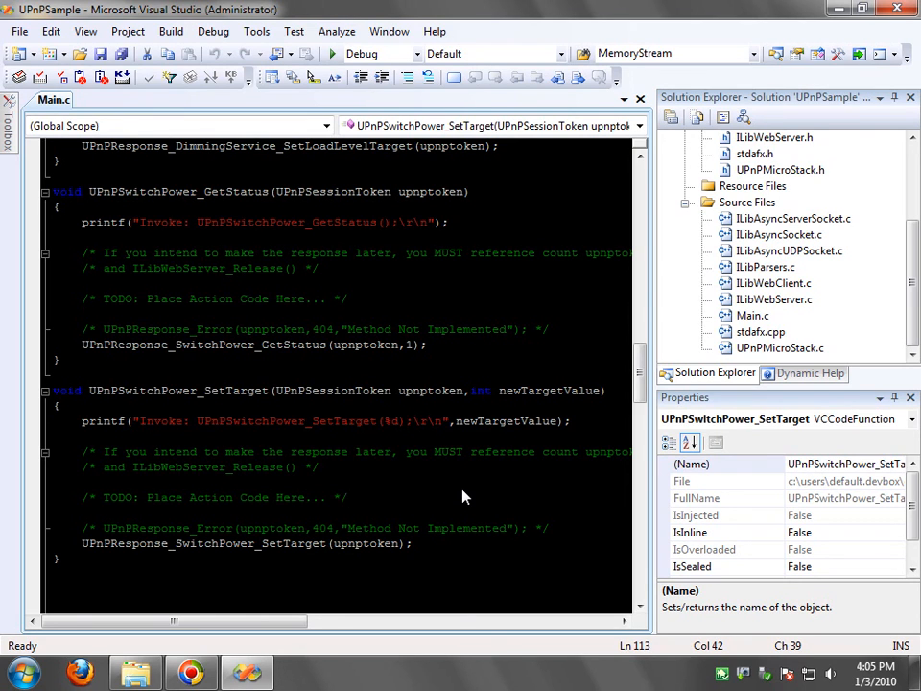